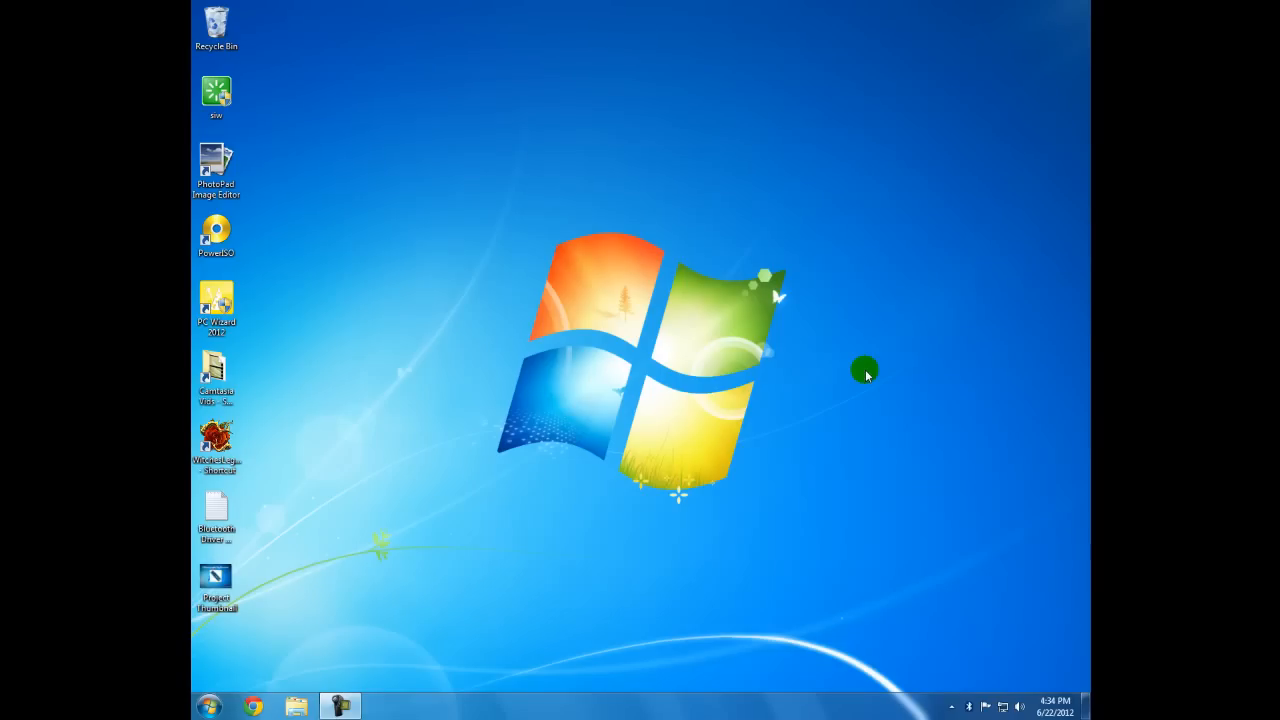
pyautogui.moveTo(618, 388)
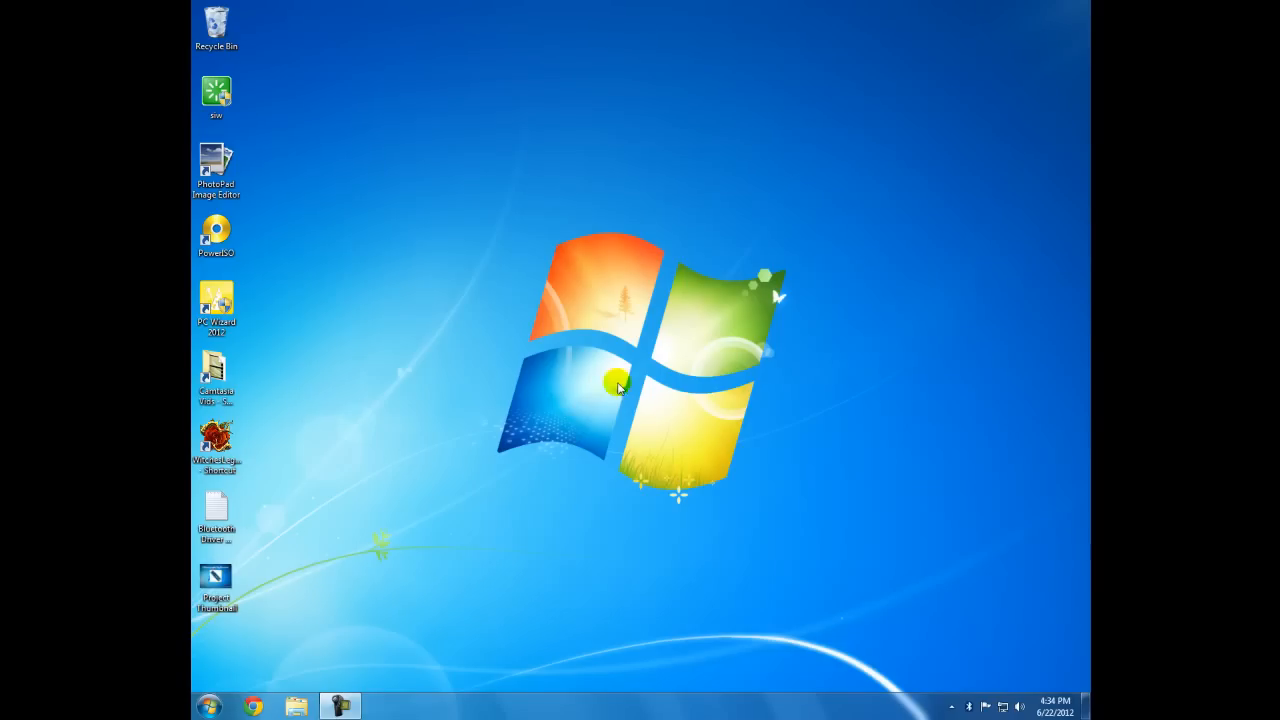
# Step: Search the Start Menu for 'dev' to surface Device Manager among the results
pyautogui.click(208, 706)
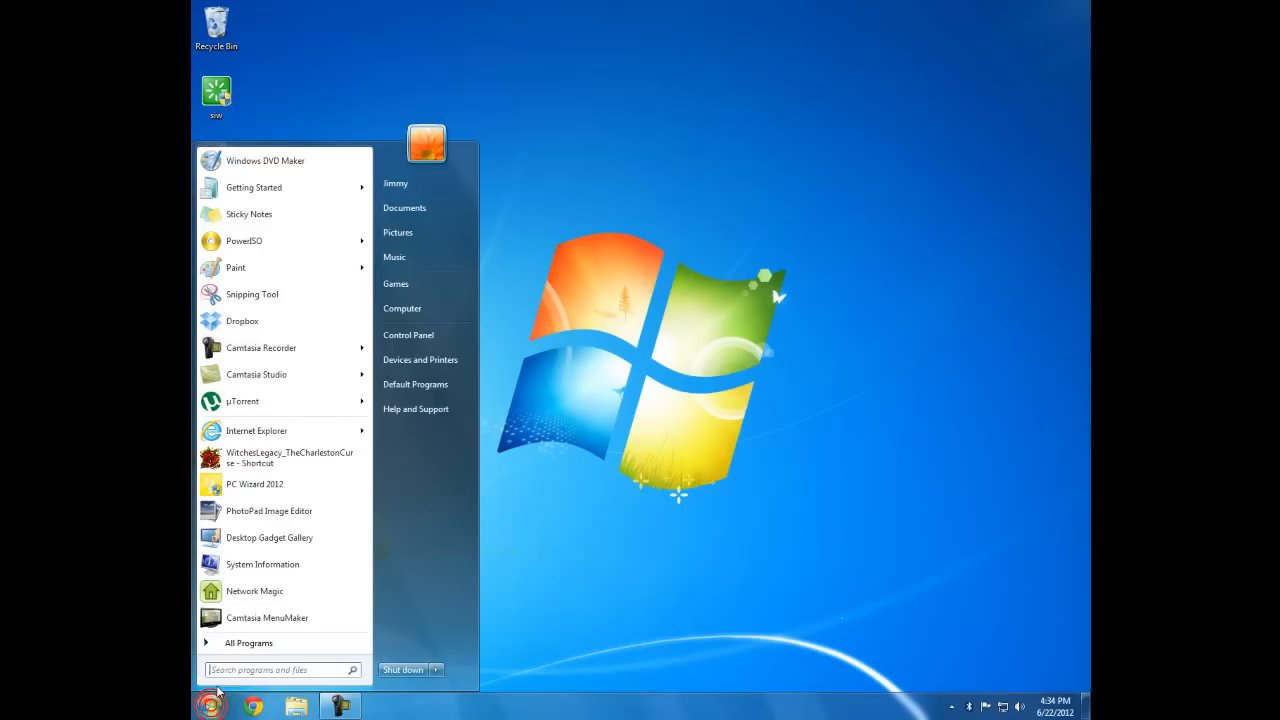
pyautogui.click(280, 668)
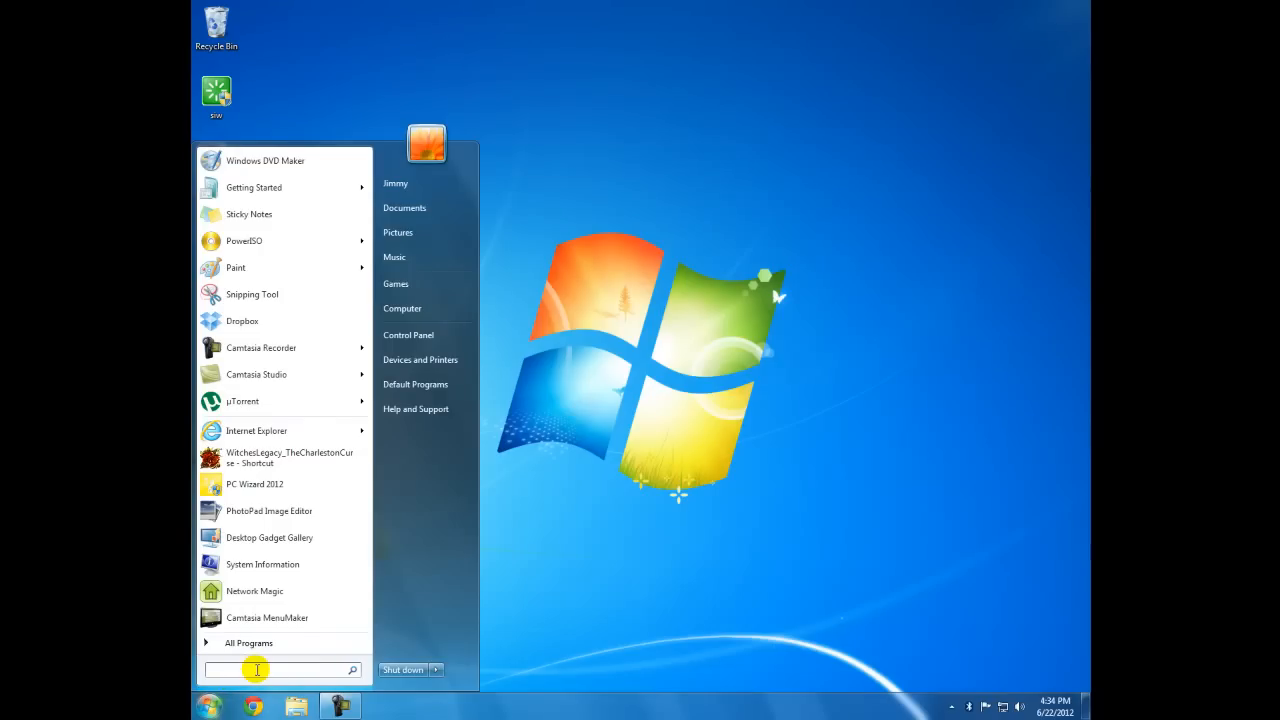
pyautogui.write('dev')
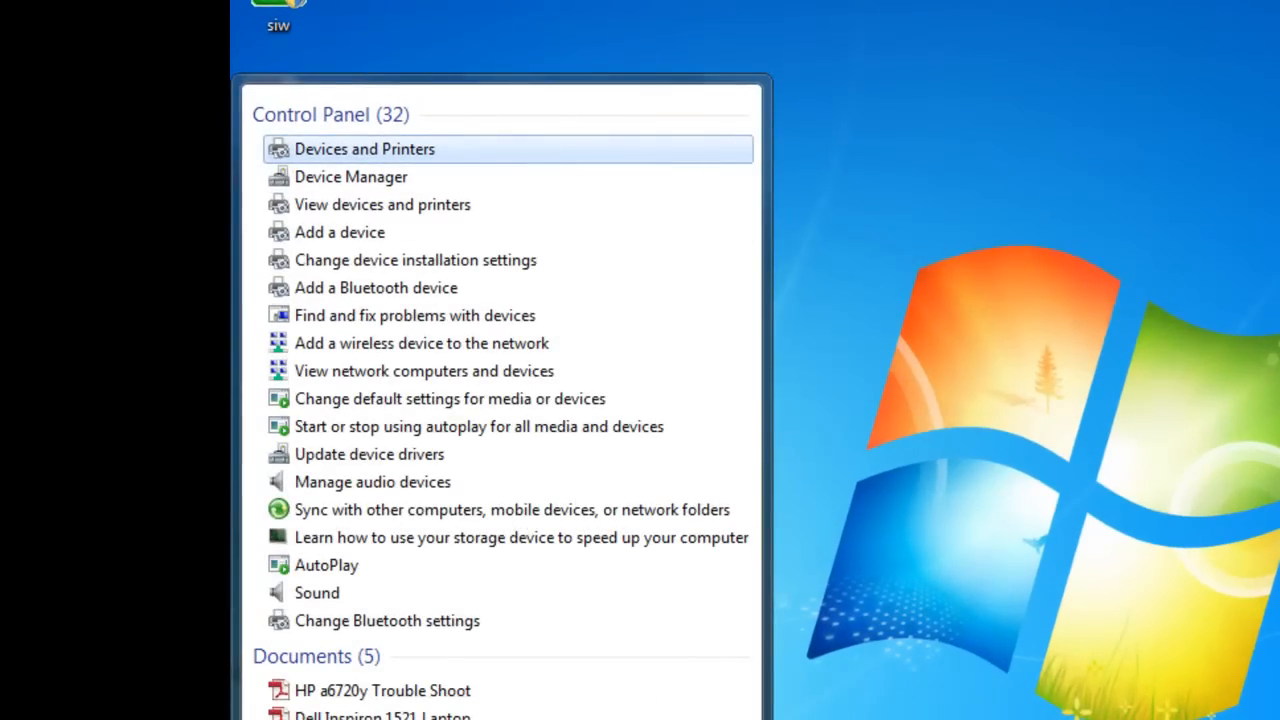
pyautogui.moveTo(352, 176)
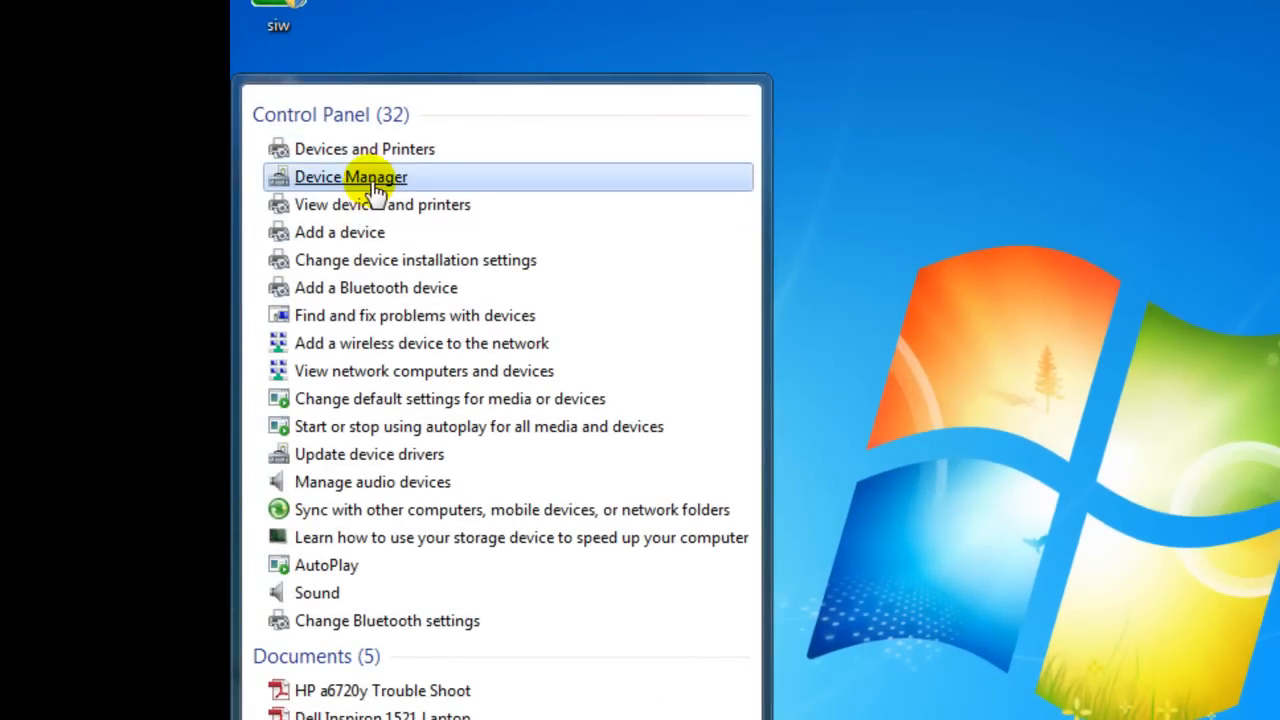
# Step: Launch Device Manager and expand, then collapse, the Bluetooth Radios category to check its devices
pyautogui.click(350, 176)
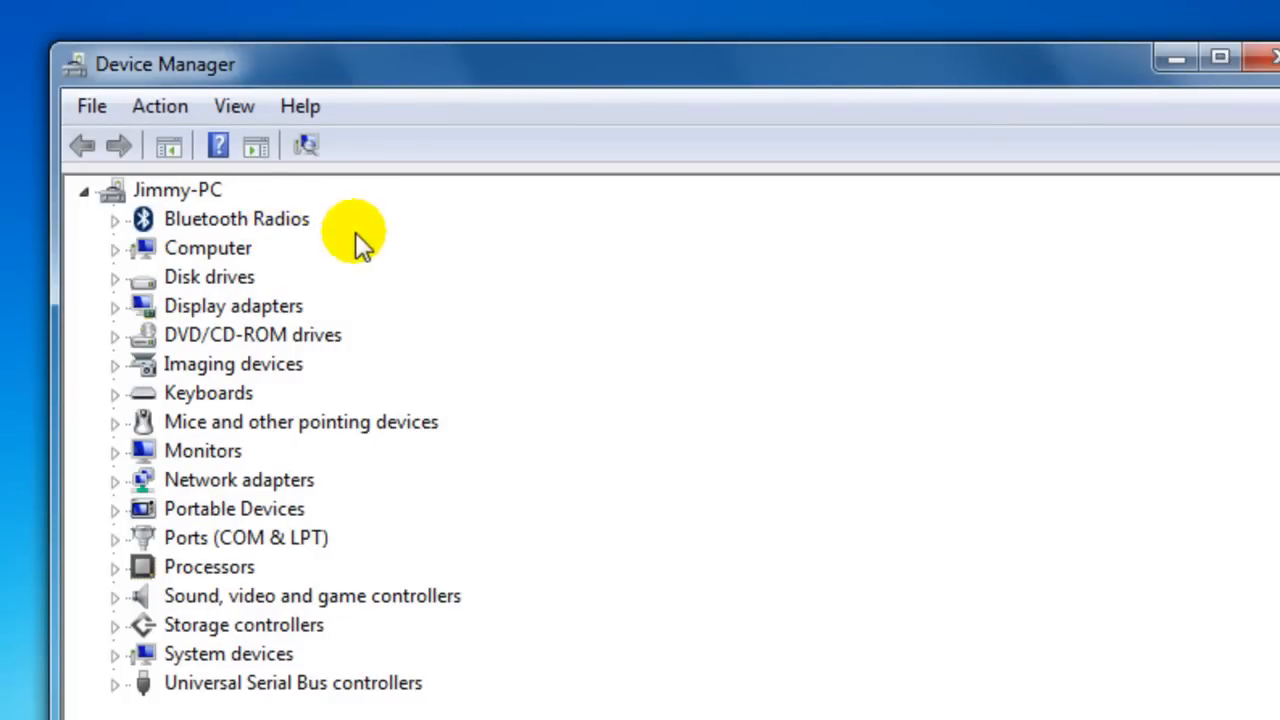
pyautogui.moveTo(150, 232)
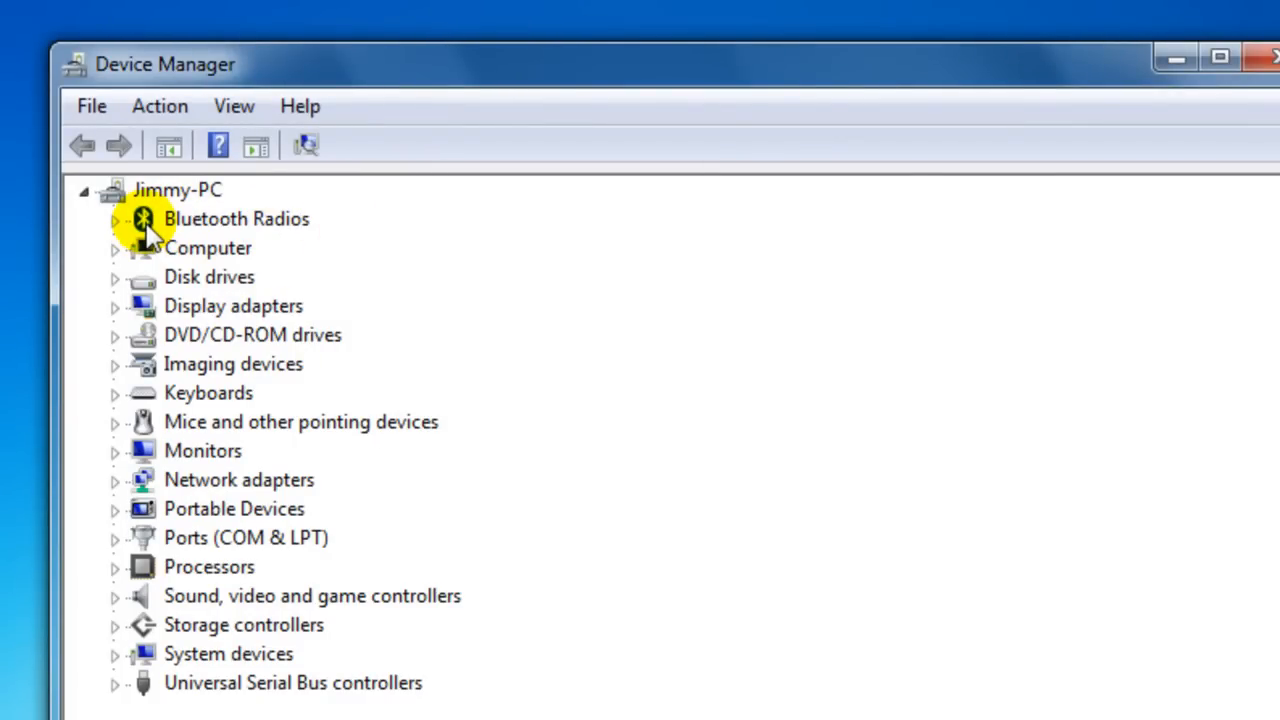
pyautogui.click(116, 218)
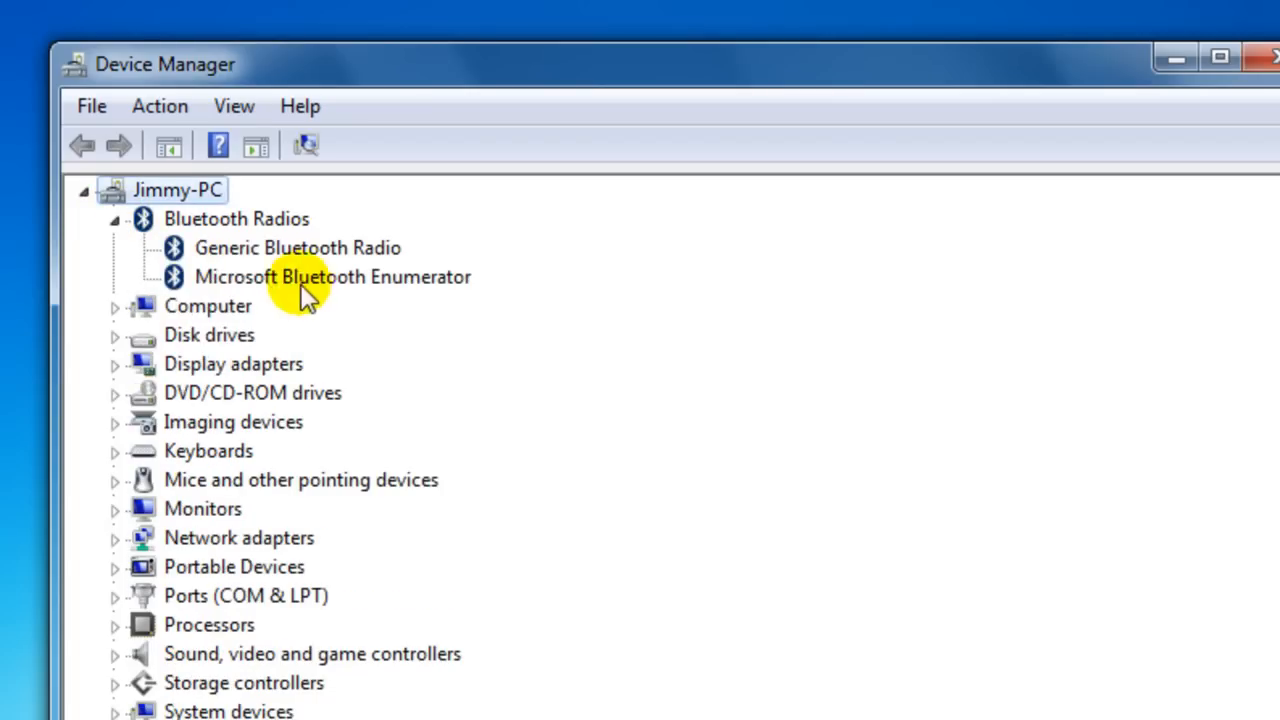
pyautogui.moveTo(218, 290)
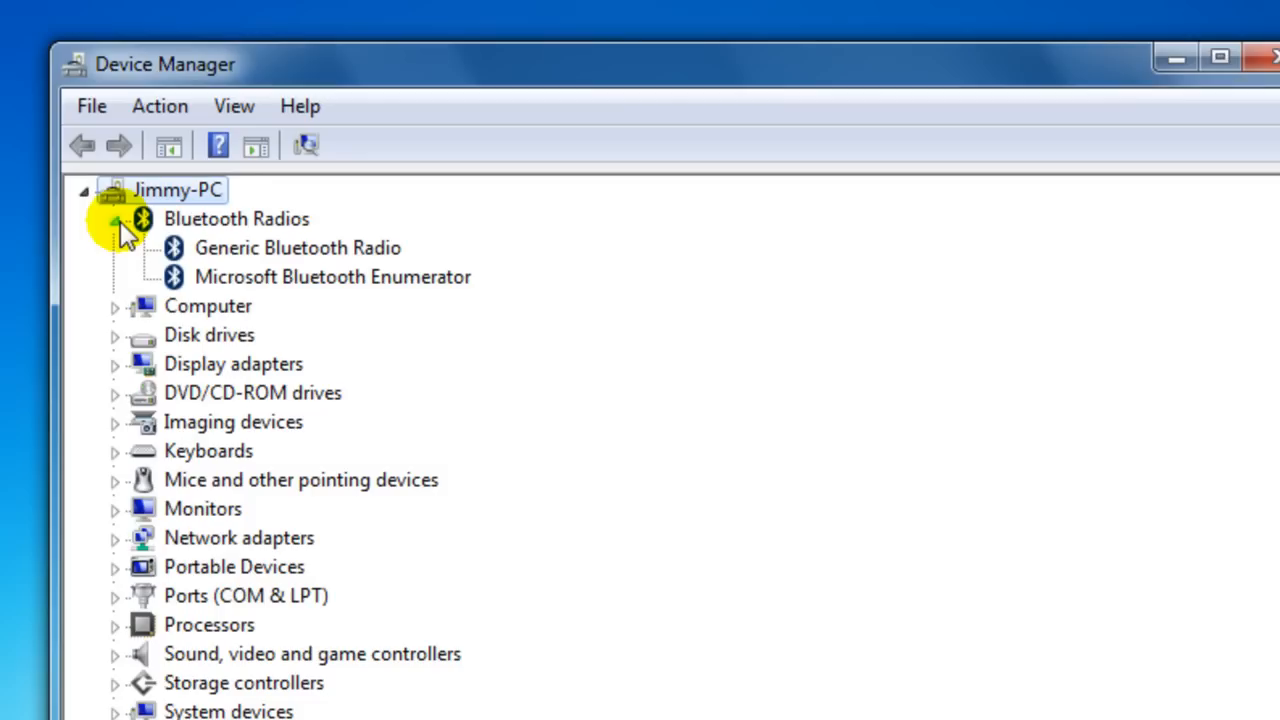
pyautogui.click(116, 218)
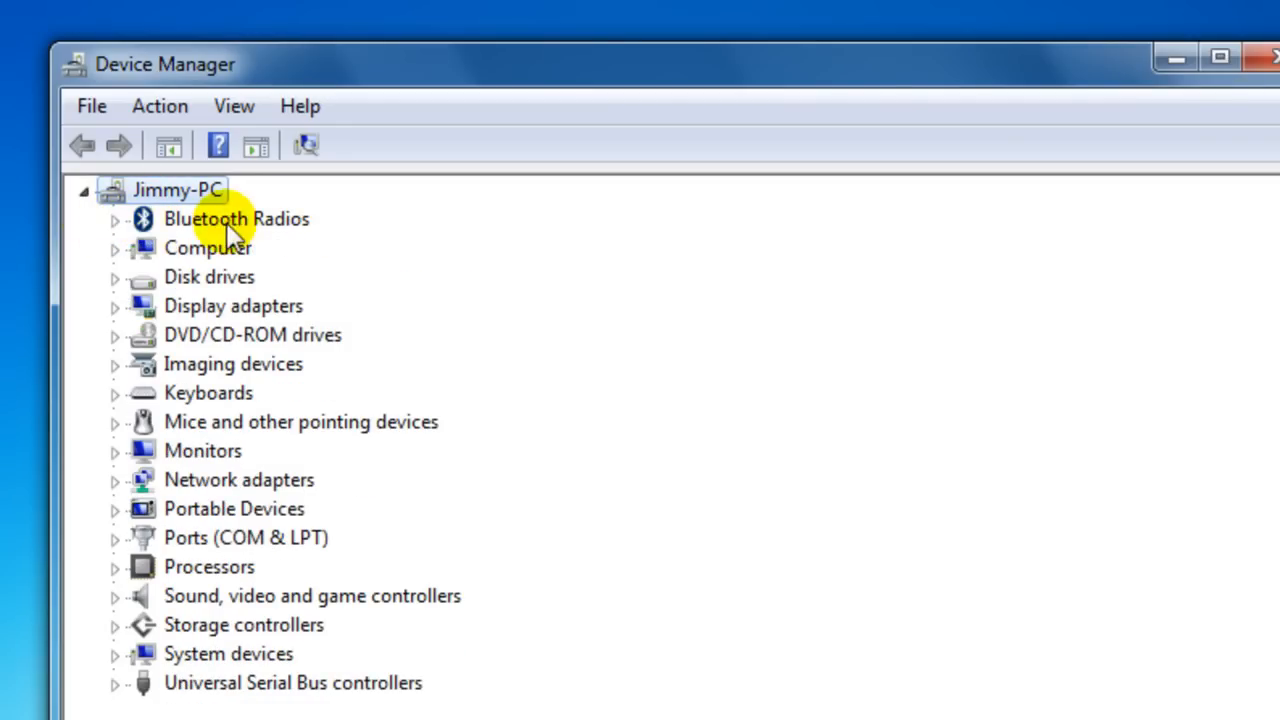
pyautogui.moveTo(276, 230)
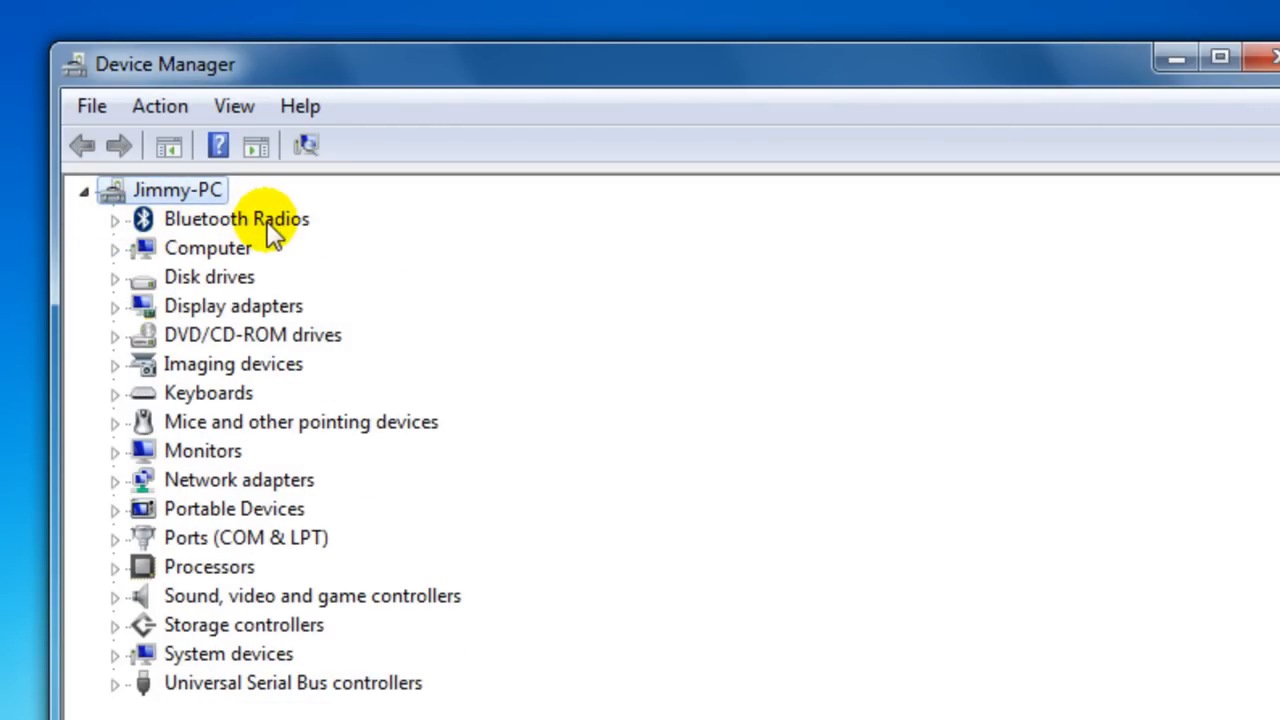
pyautogui.moveTo(240, 240)
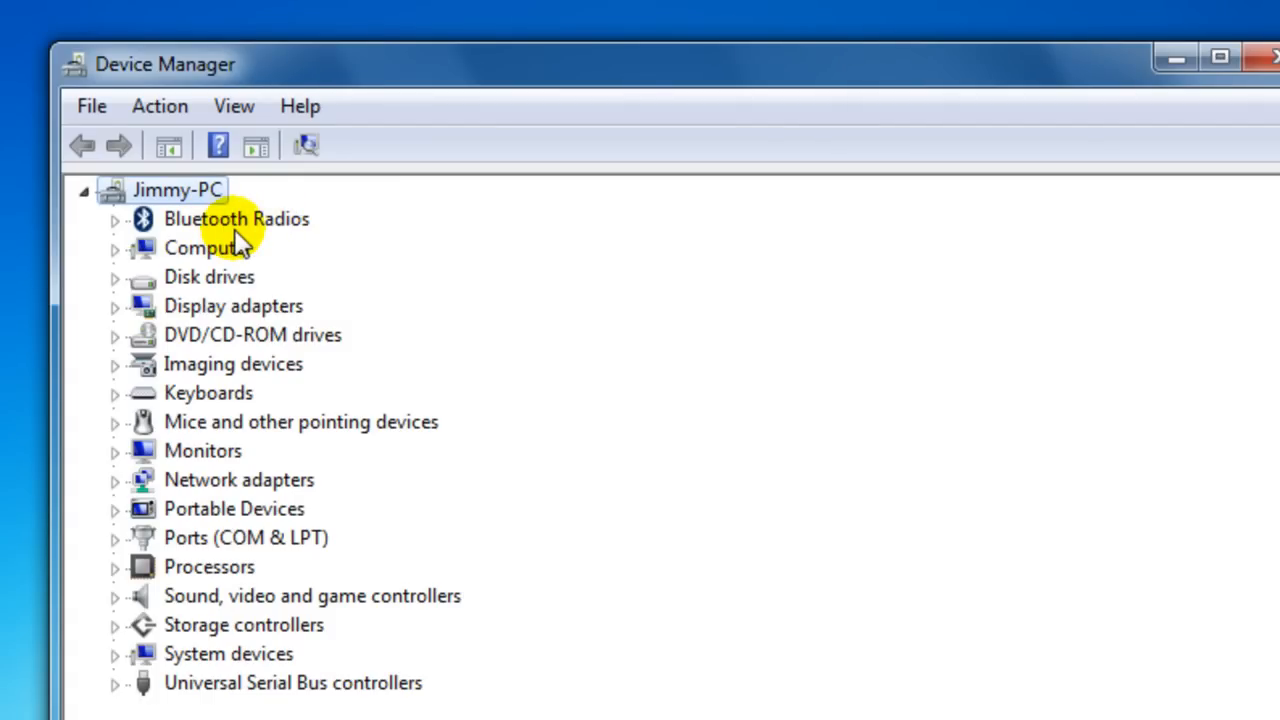
pyautogui.click(236, 218)
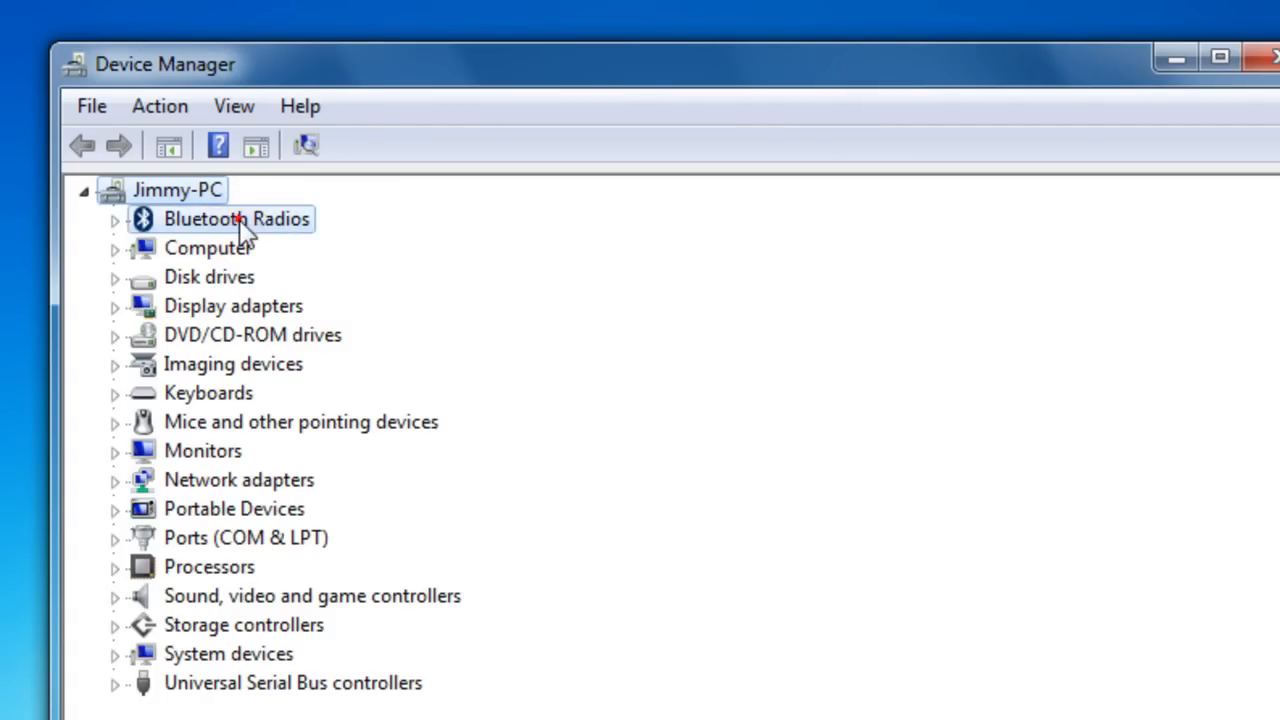
pyautogui.click(236, 218)
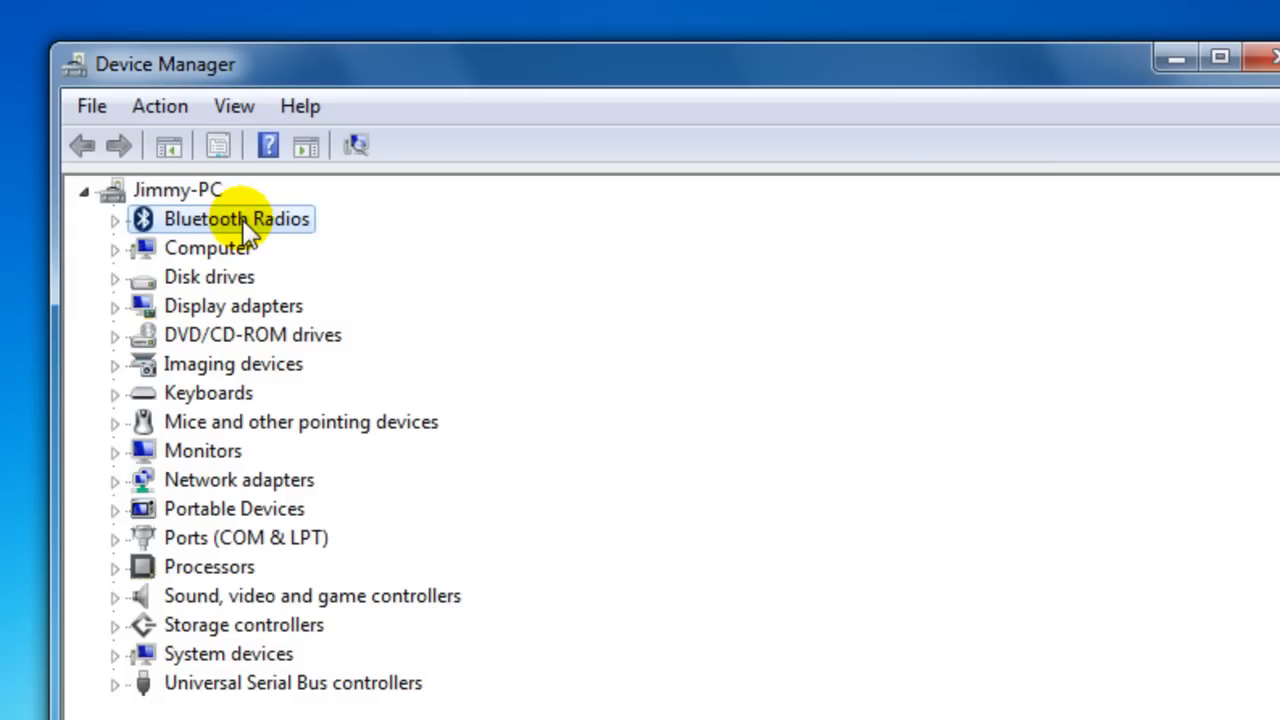
# Step: Review the Bluetooth Radios category properties, then expand it and select Generic Bluetooth Radio
pyautogui.rightClick(236, 218)
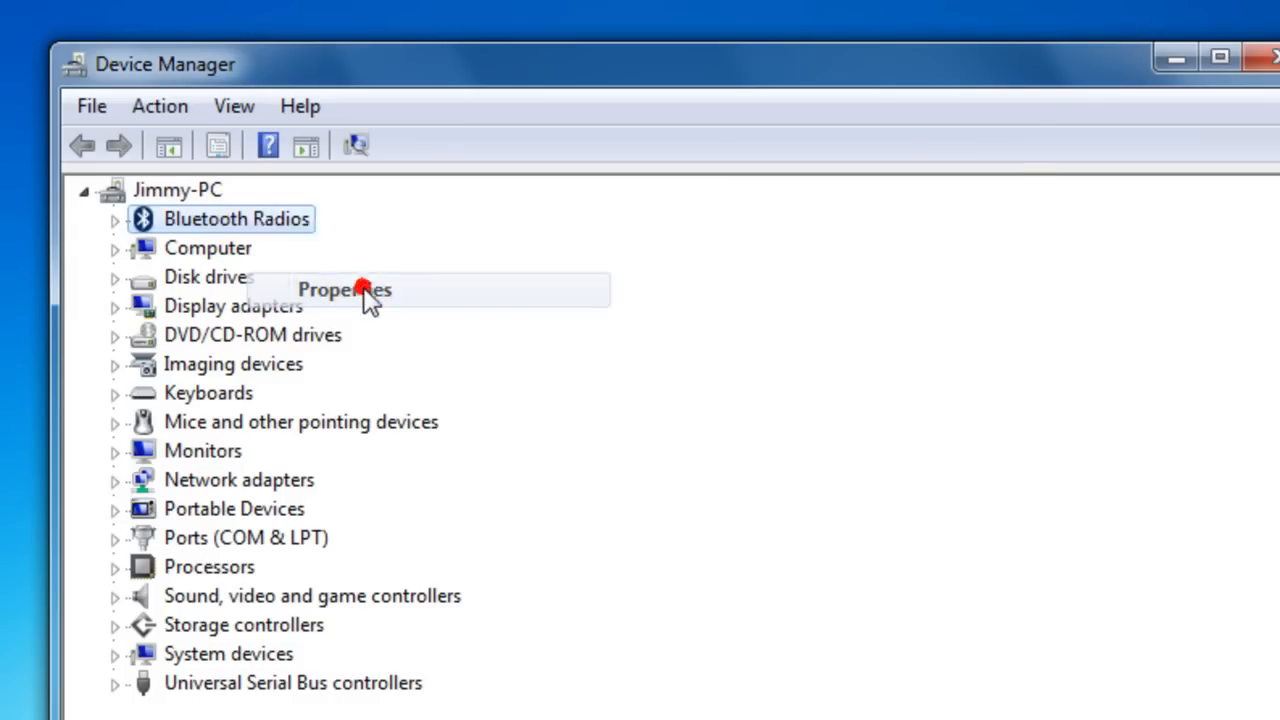
pyautogui.click(344, 288)
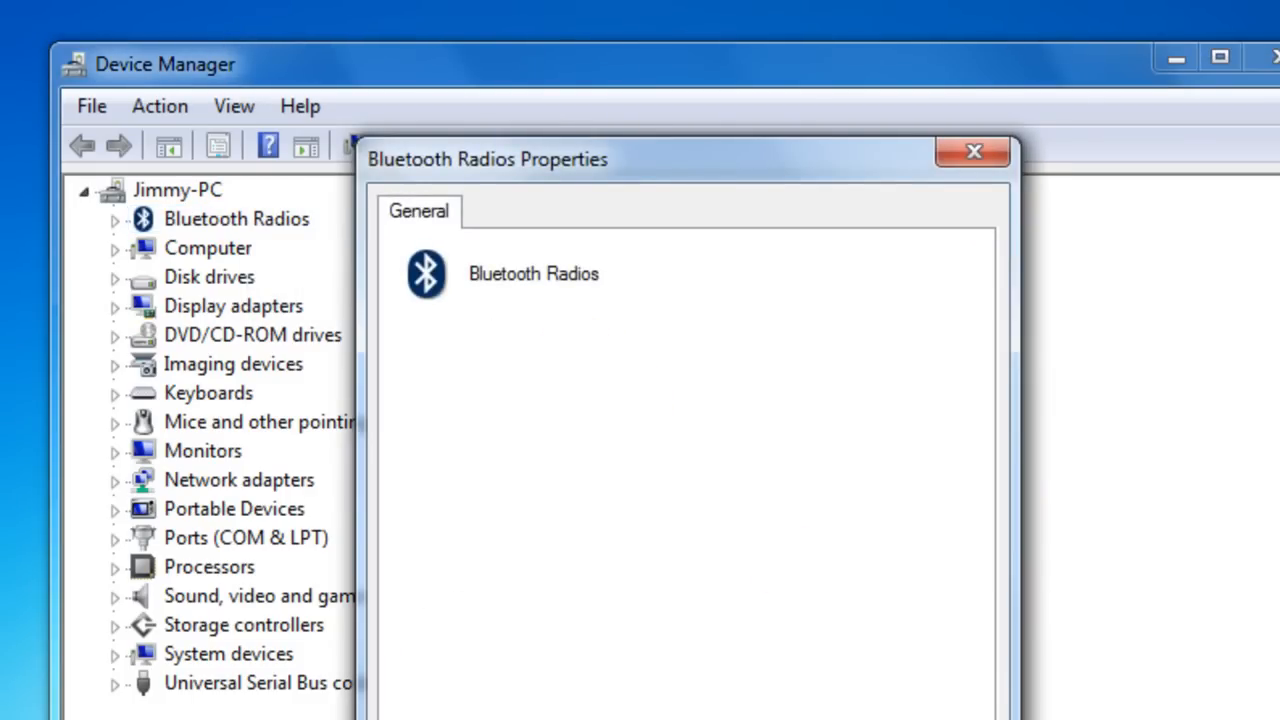
pyautogui.click(972, 152)
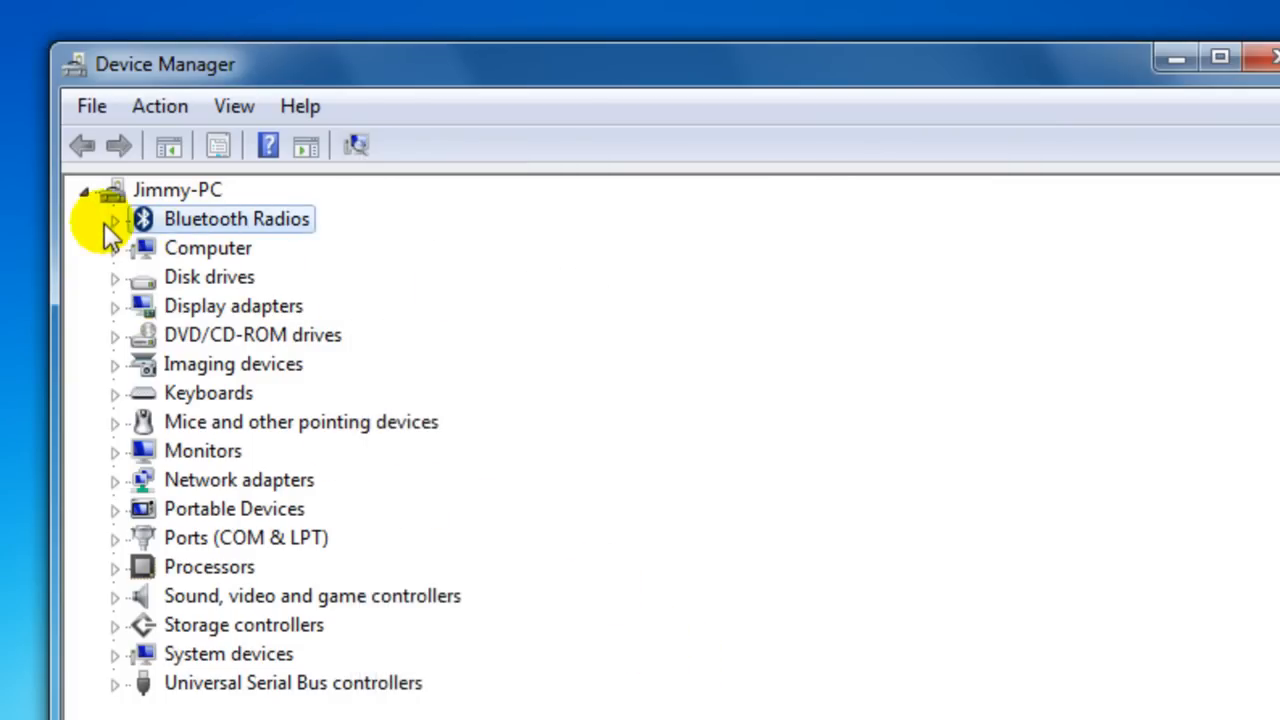
pyautogui.click(114, 218)
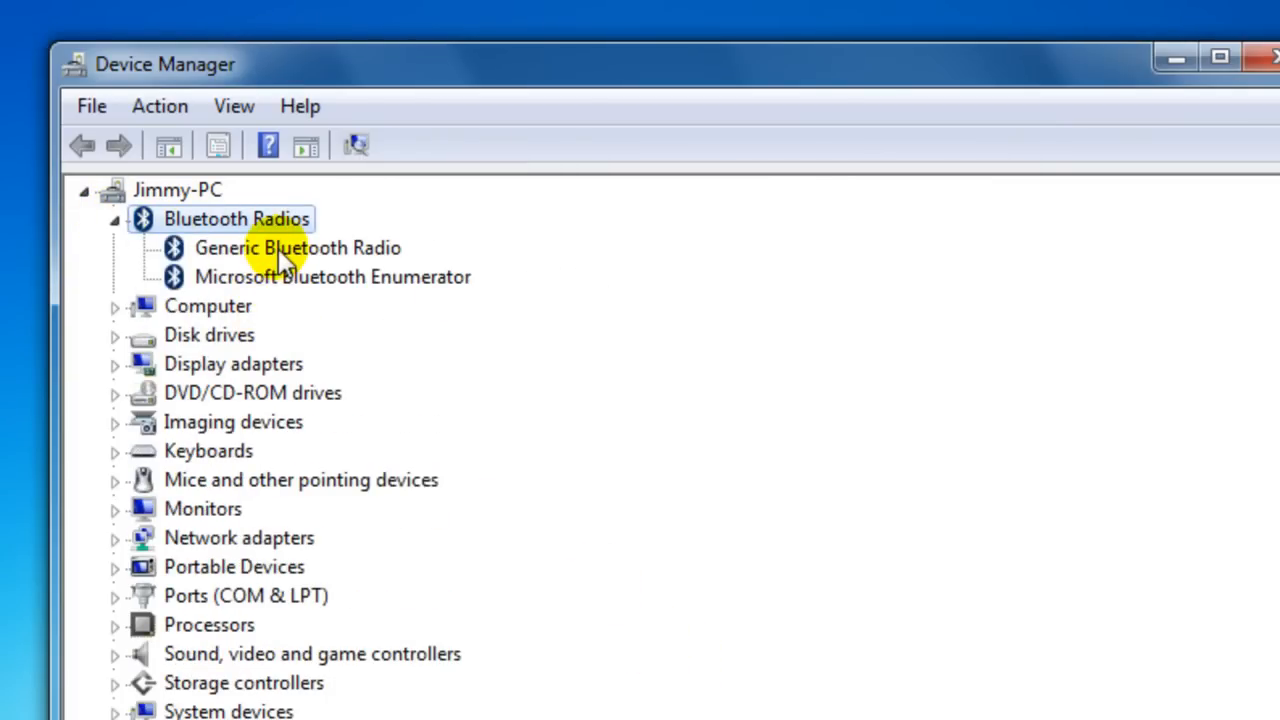
pyautogui.click(296, 248)
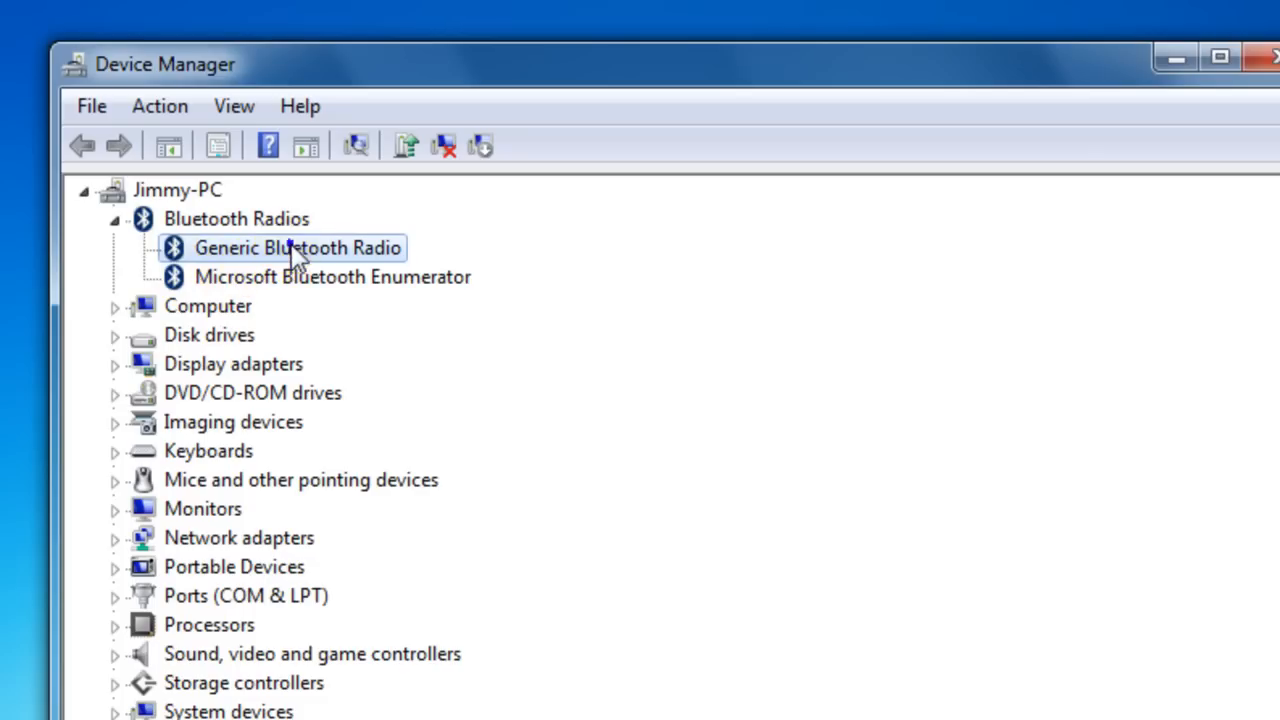
# Step: Review Generic Bluetooth Radio's General, Driver and Details property pages
pyautogui.doubleClick(296, 248)
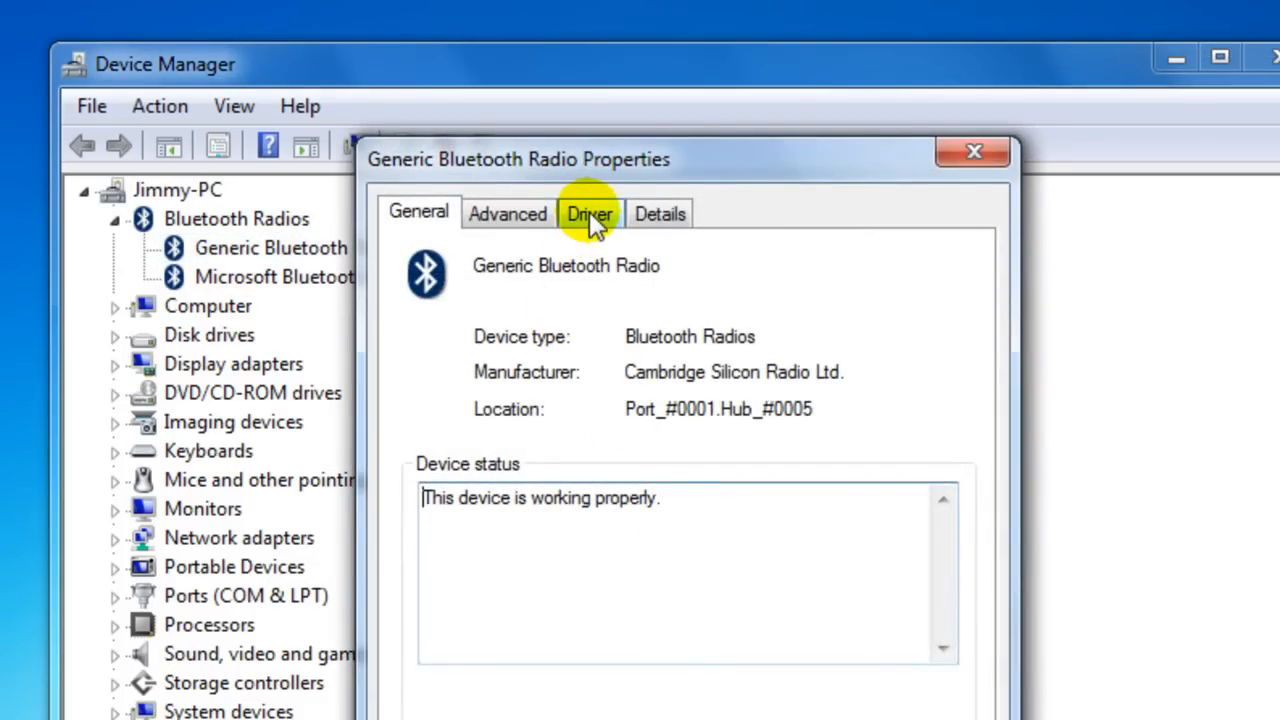
pyautogui.moveTo(568, 214)
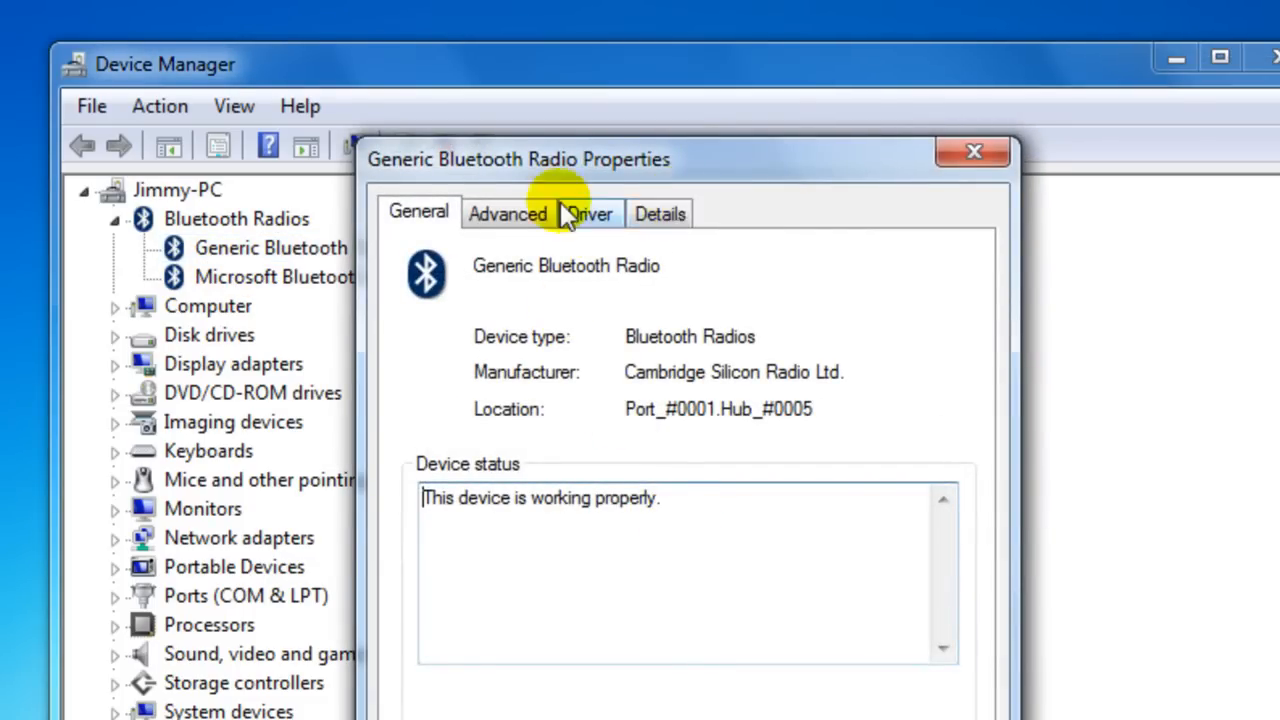
pyautogui.click(660, 212)
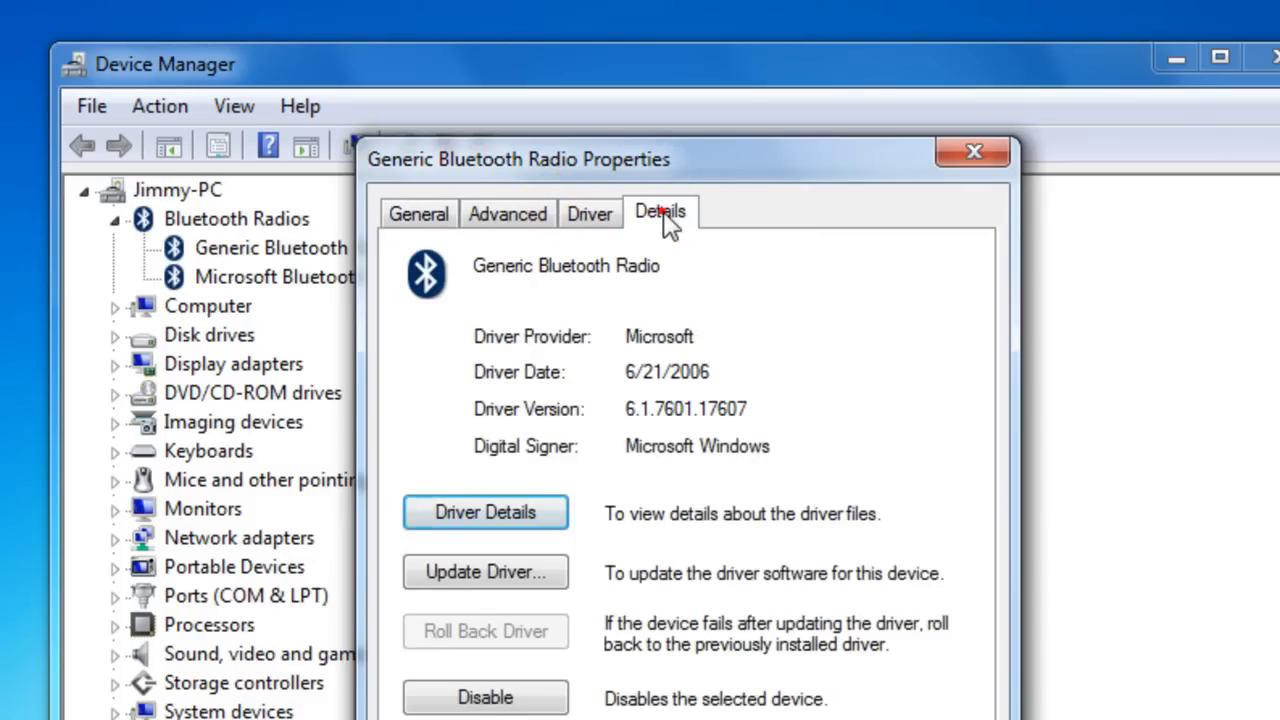
pyautogui.click(660, 212)
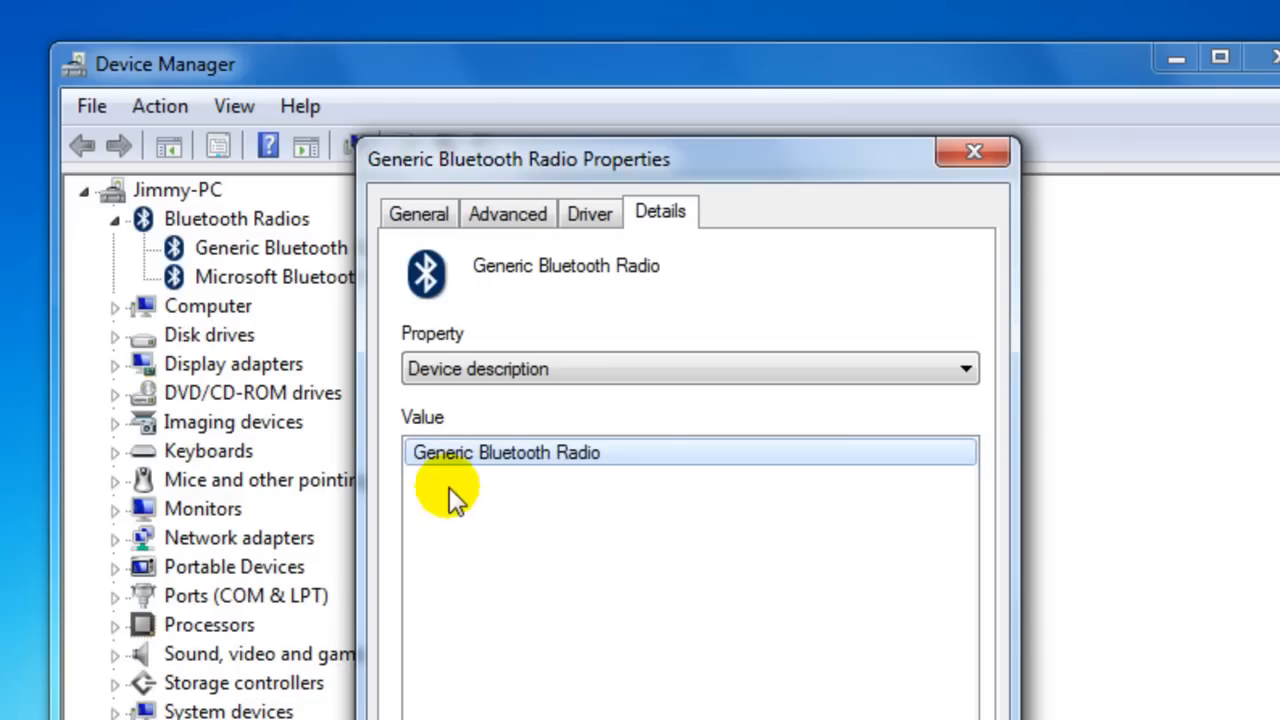
pyautogui.moveTo(676, 500)
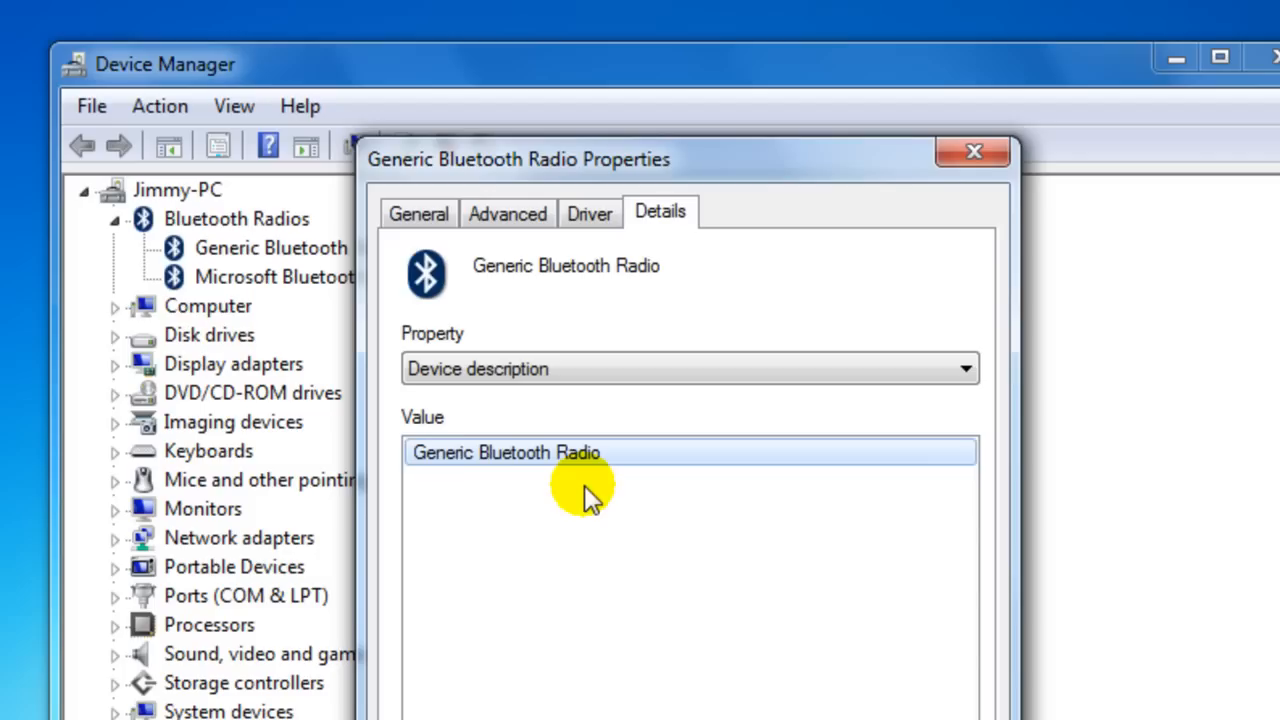
pyautogui.moveTo(616, 490)
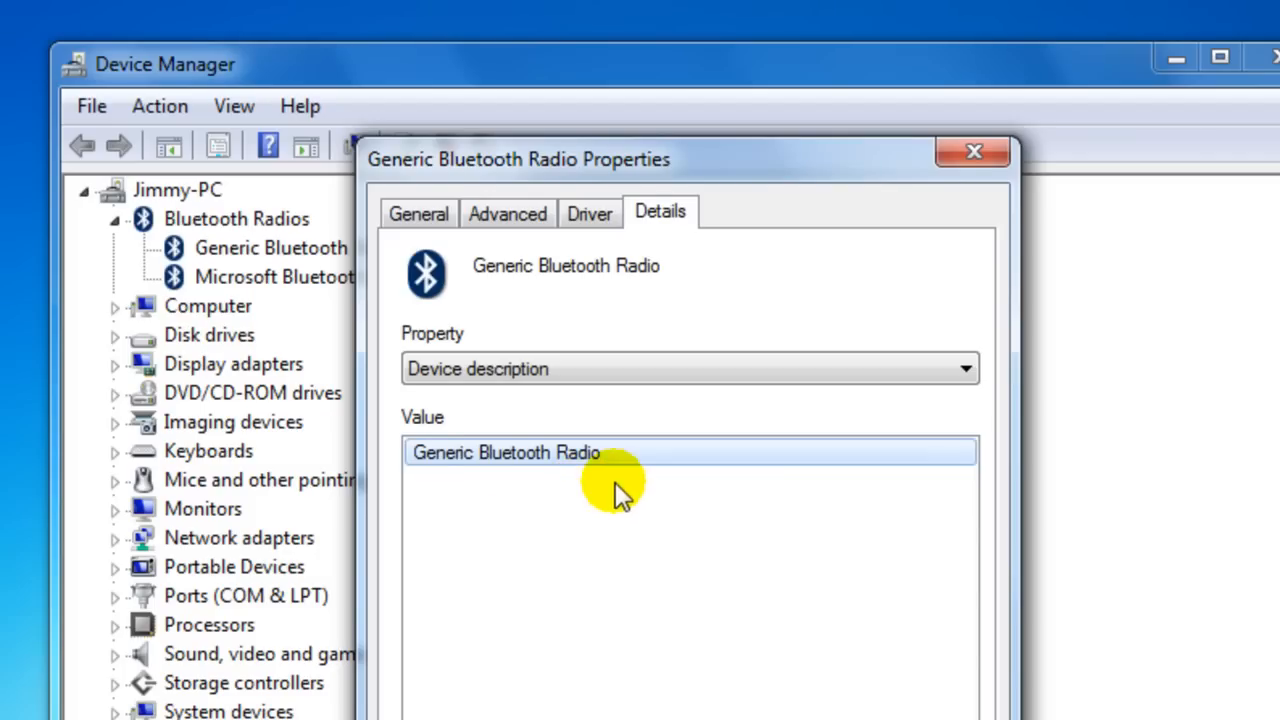
pyautogui.click(588, 212)
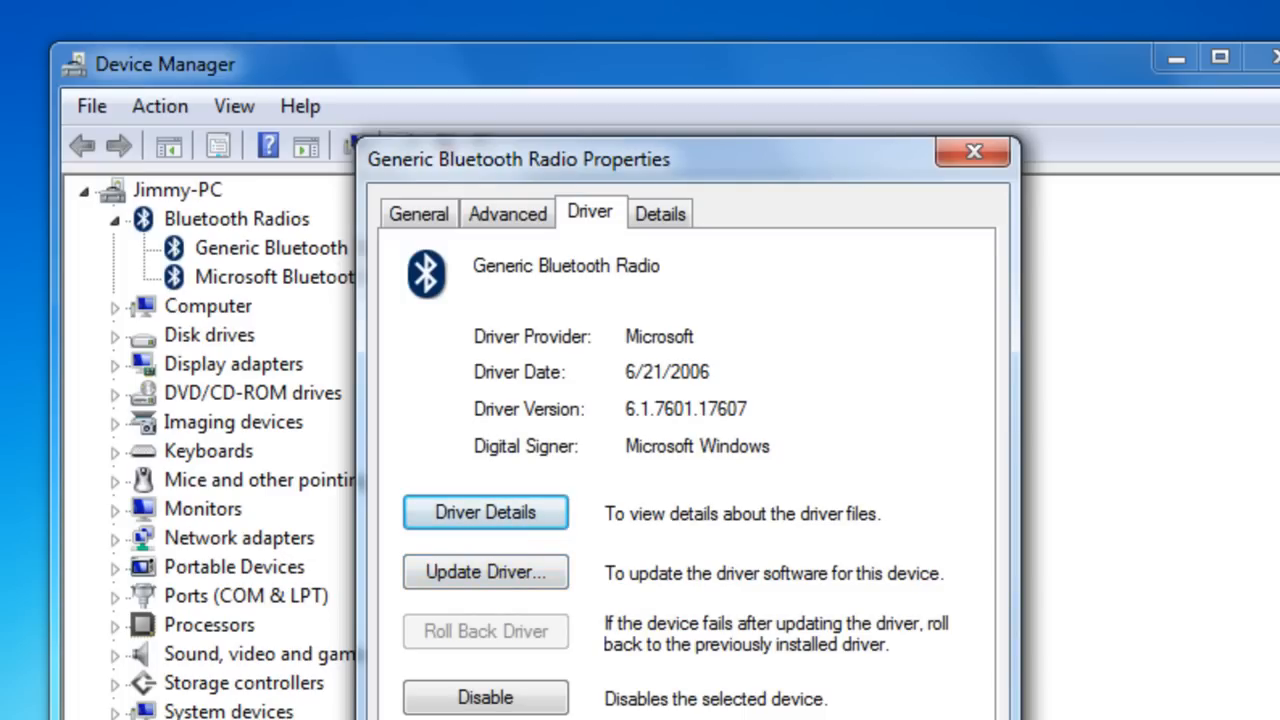
# Step: Close the radio's properties and Device Manager
pyautogui.click(972, 152)
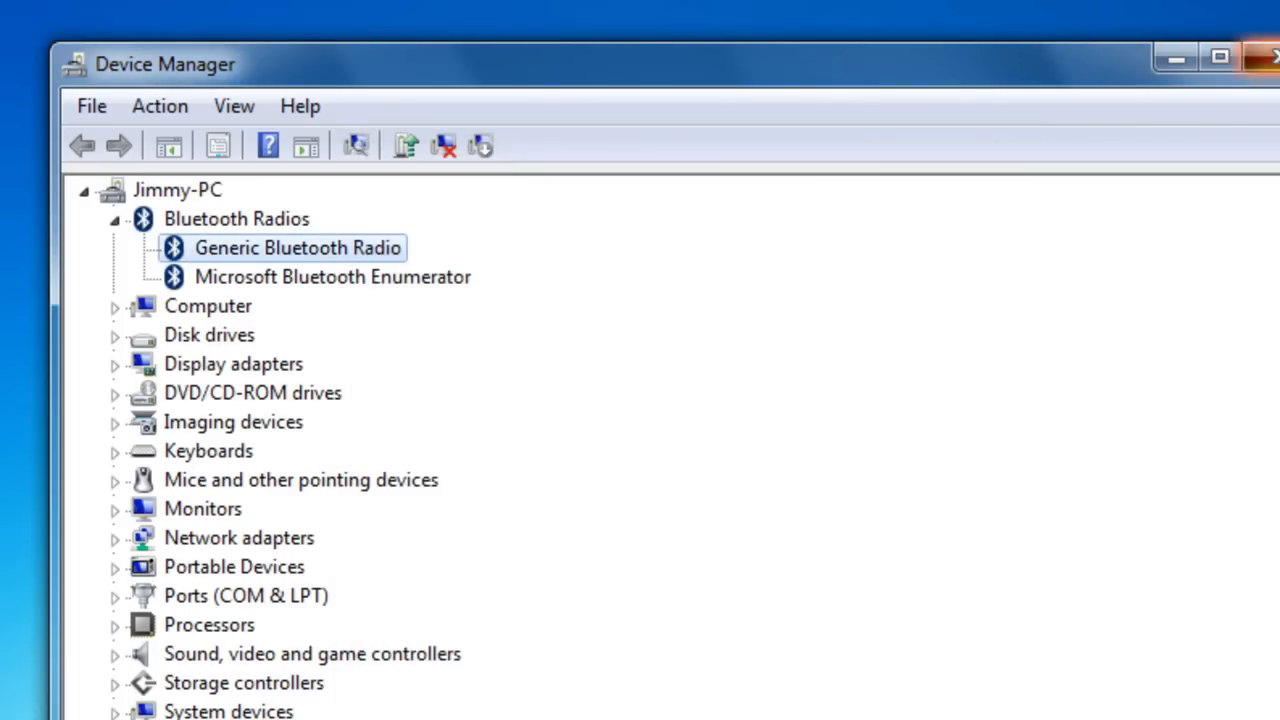
pyautogui.click(1270, 56)
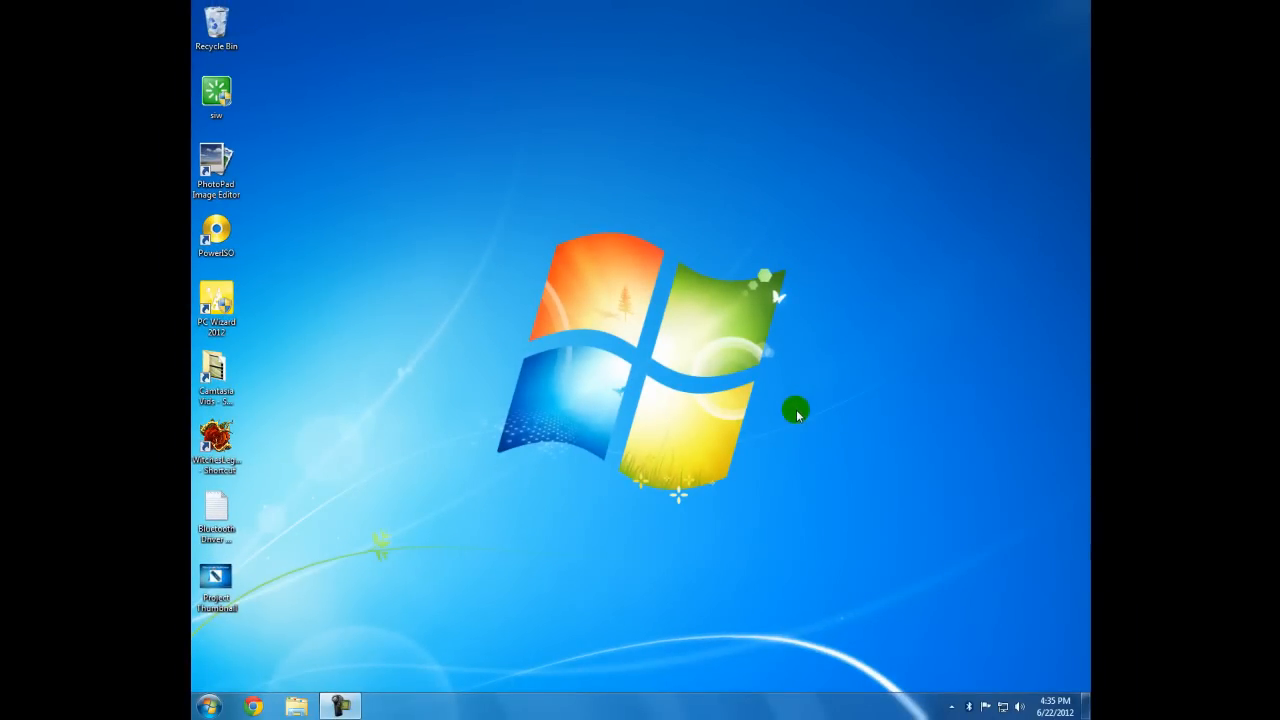
pyautogui.moveTo(598, 596)
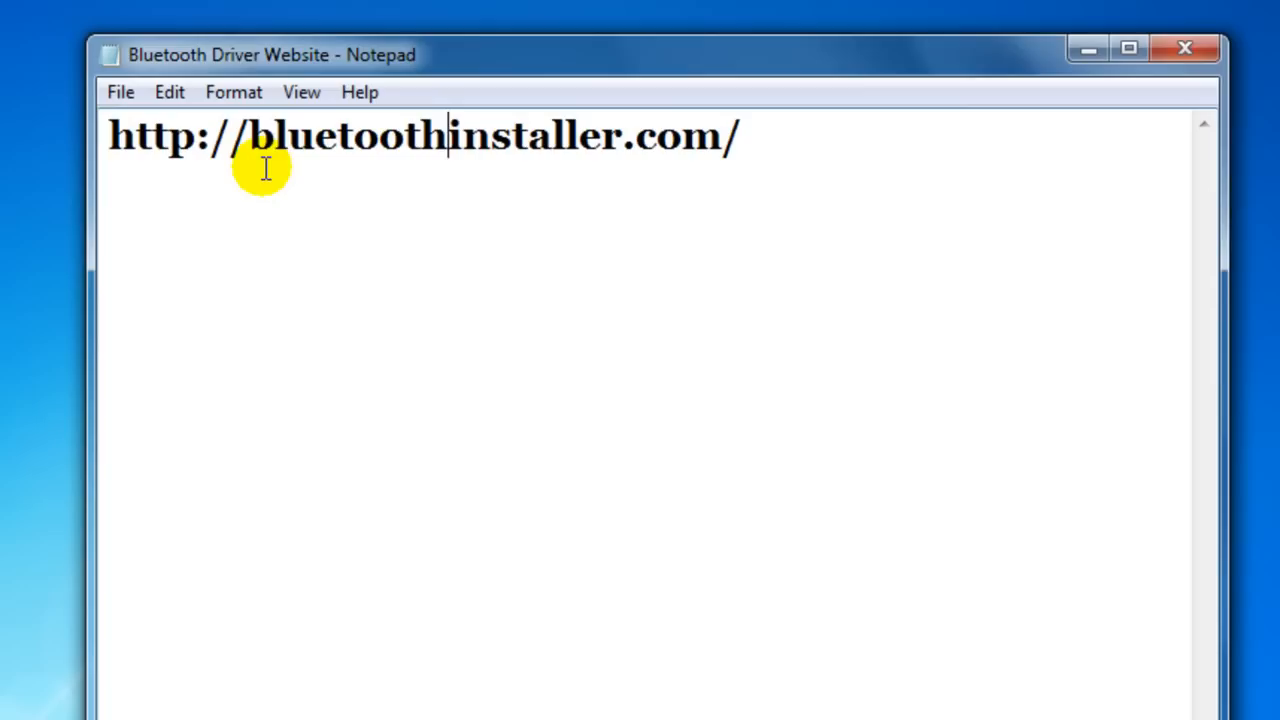
pyautogui.moveTo(262, 170)
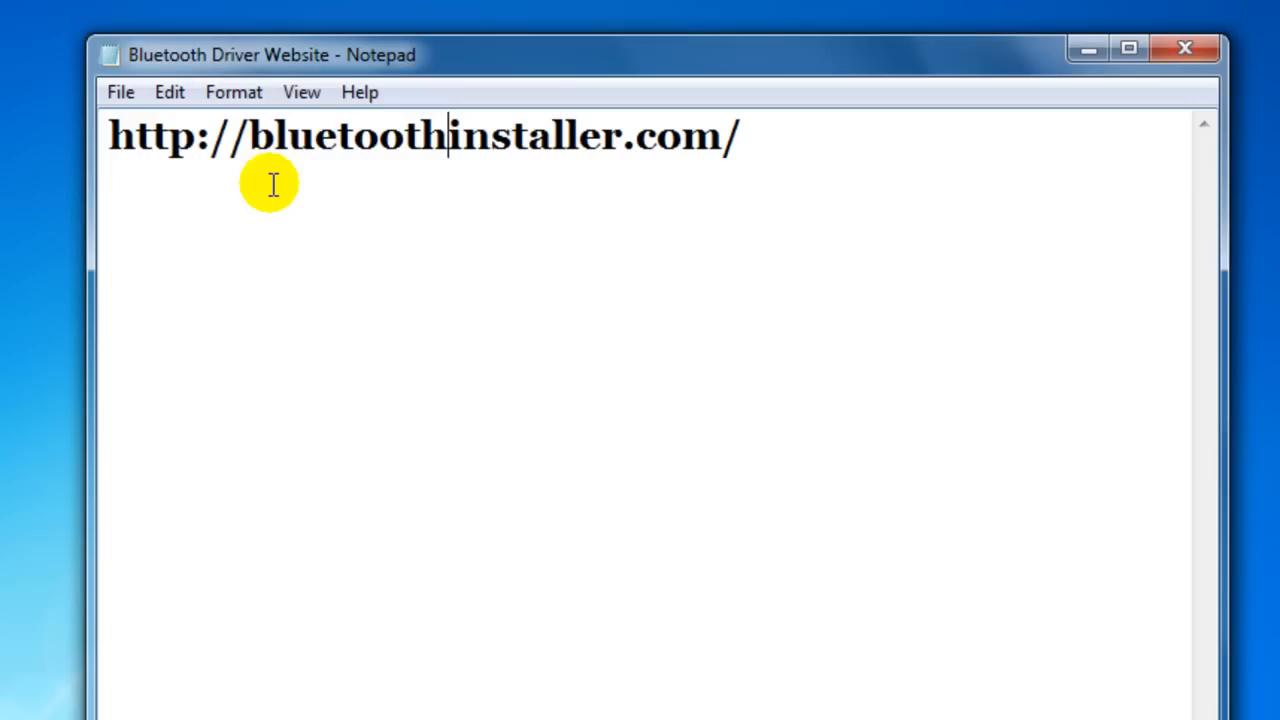
pyautogui.moveTo(516, 168)
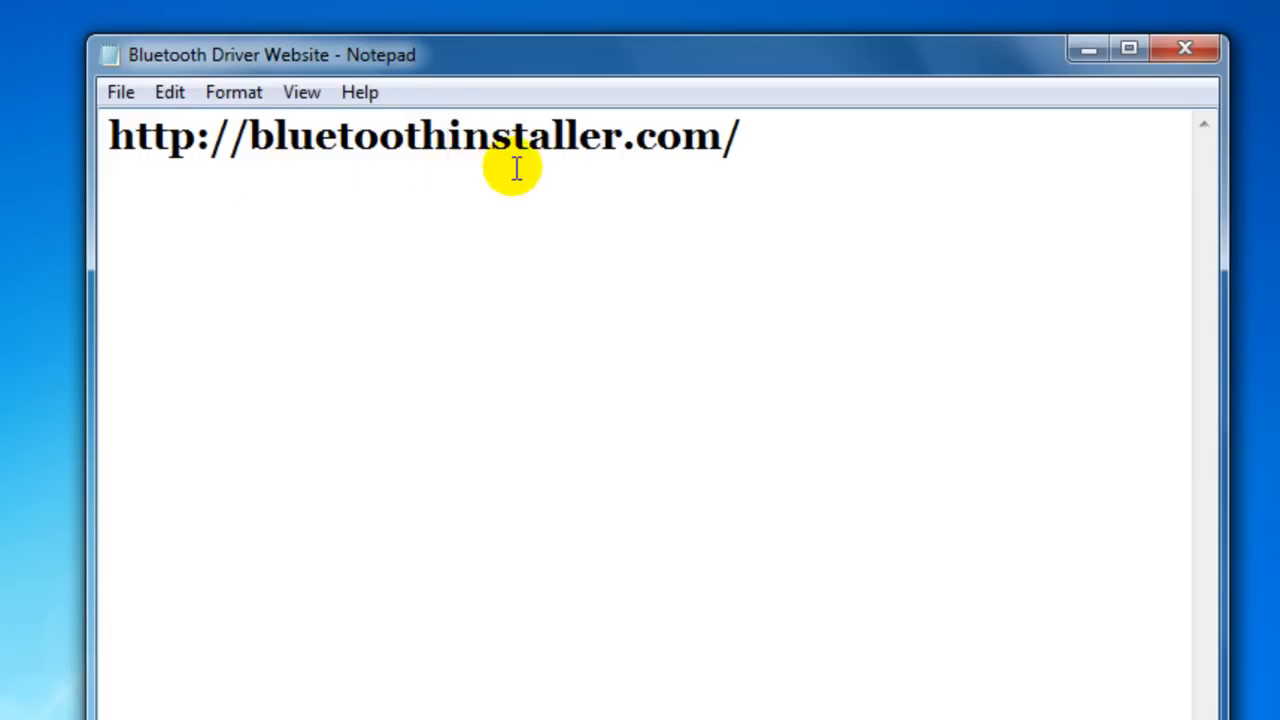
pyautogui.moveTo(796, 142)
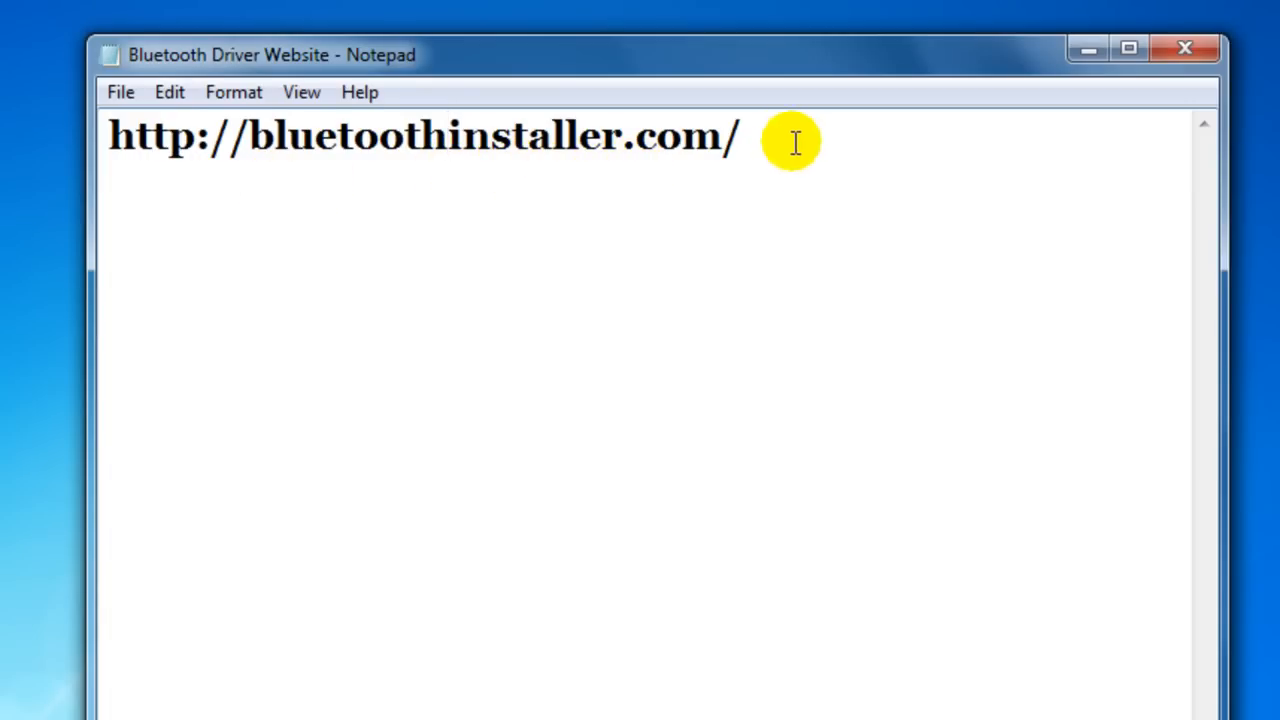
# Step: Select the bluetoothinstaller.com address in the Bluetooth Driver Website note
pyautogui.moveTo(790, 140); pyautogui.dragTo(260, 136)
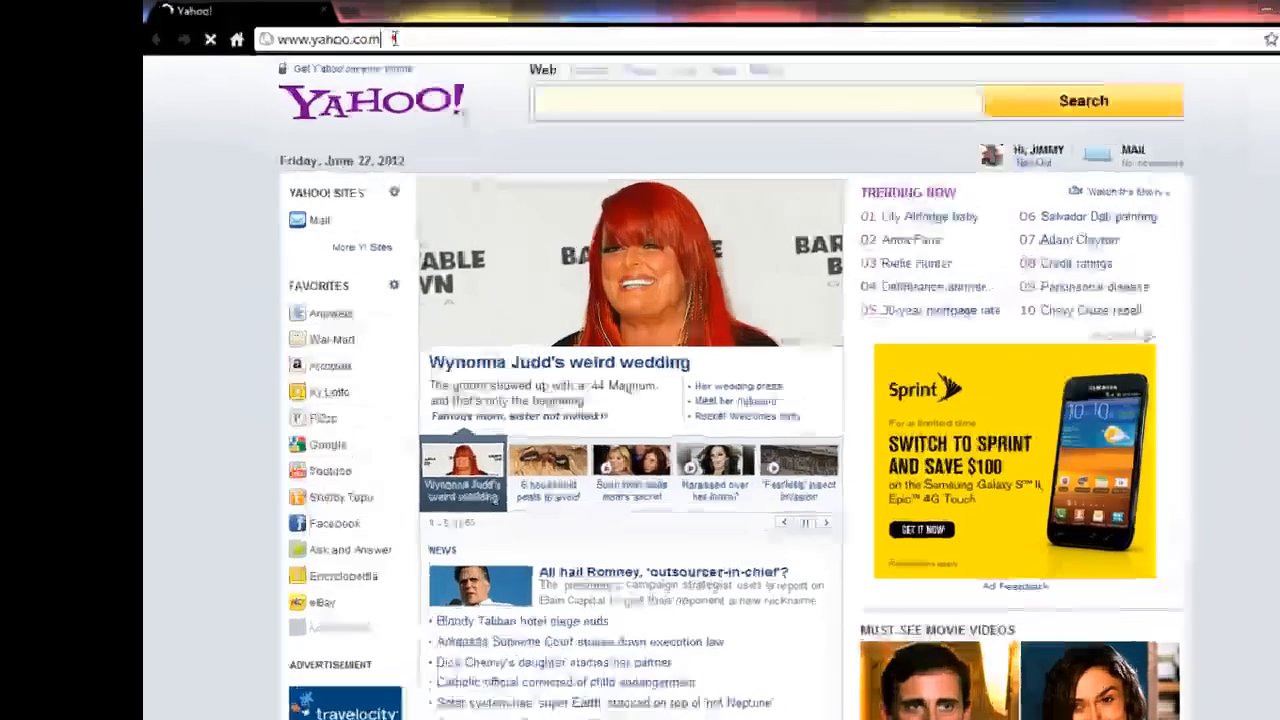
# Step: Go to bluetoothinstaller.com and scroll the Bluetooth Driver Installer page down to its screenshots and downloads
pyautogui.rightClick(330, 38)
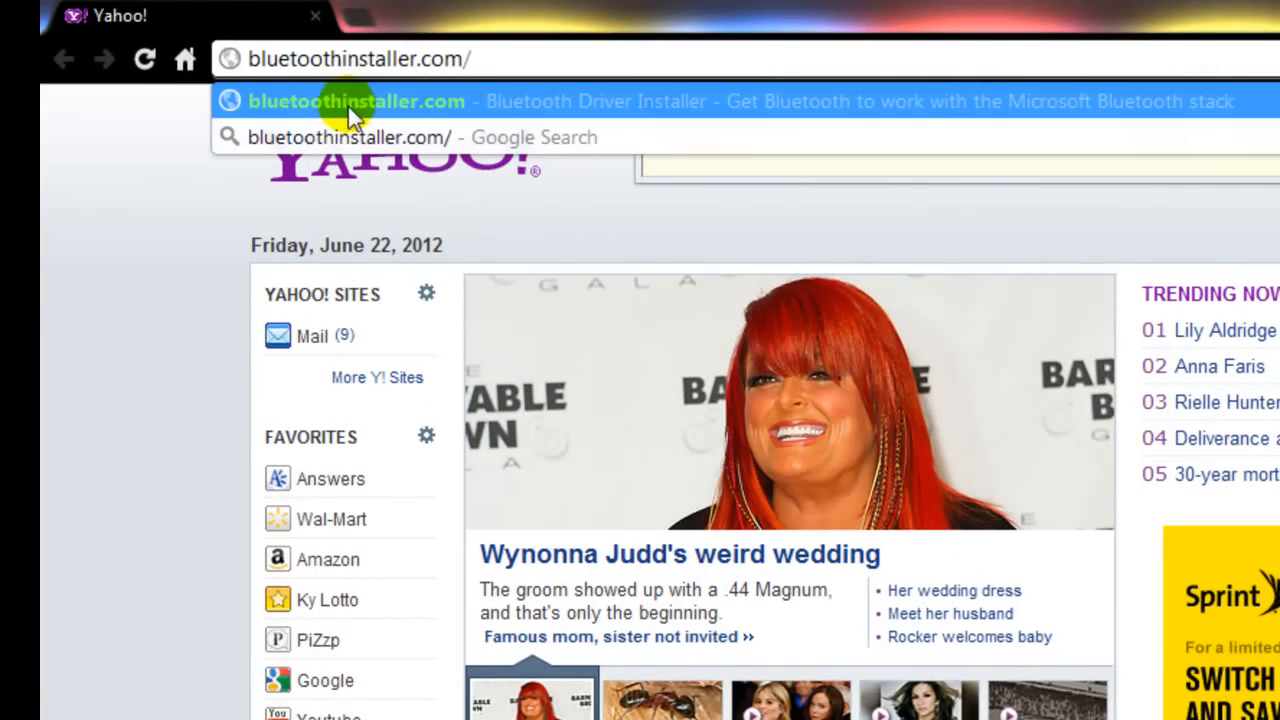
pyautogui.click(356, 100)
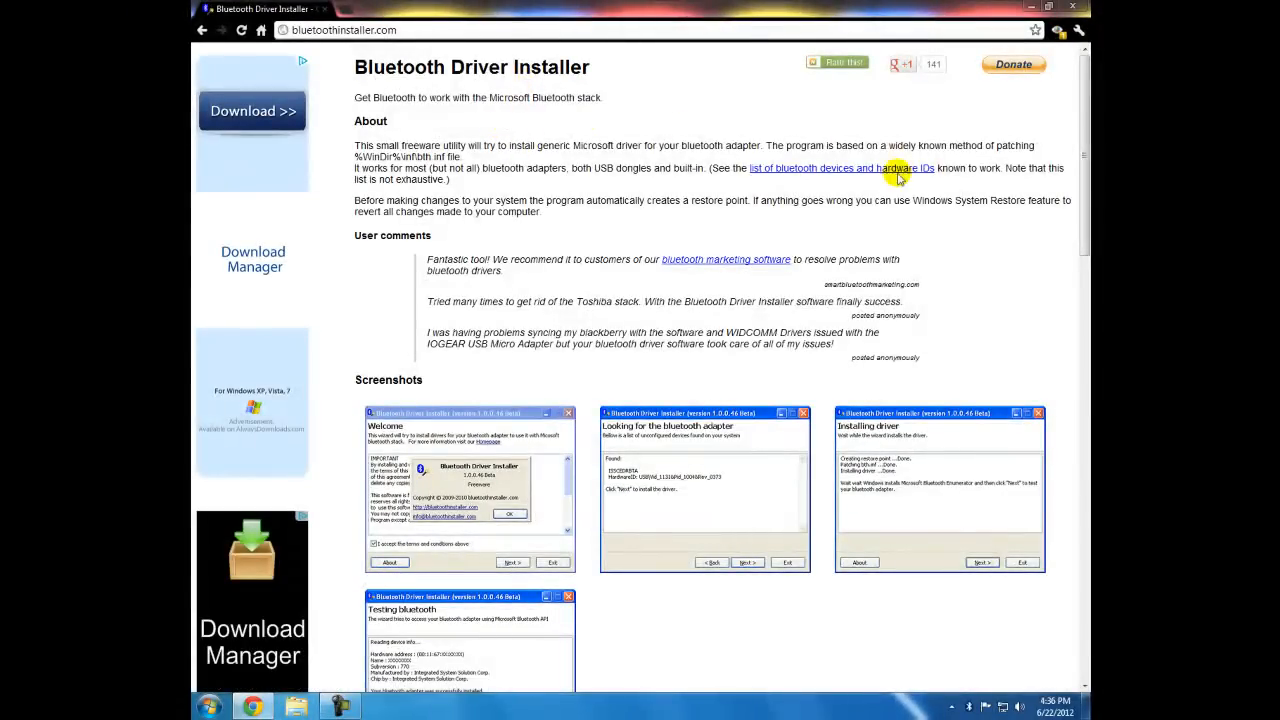
pyautogui.moveTo(664, 88)
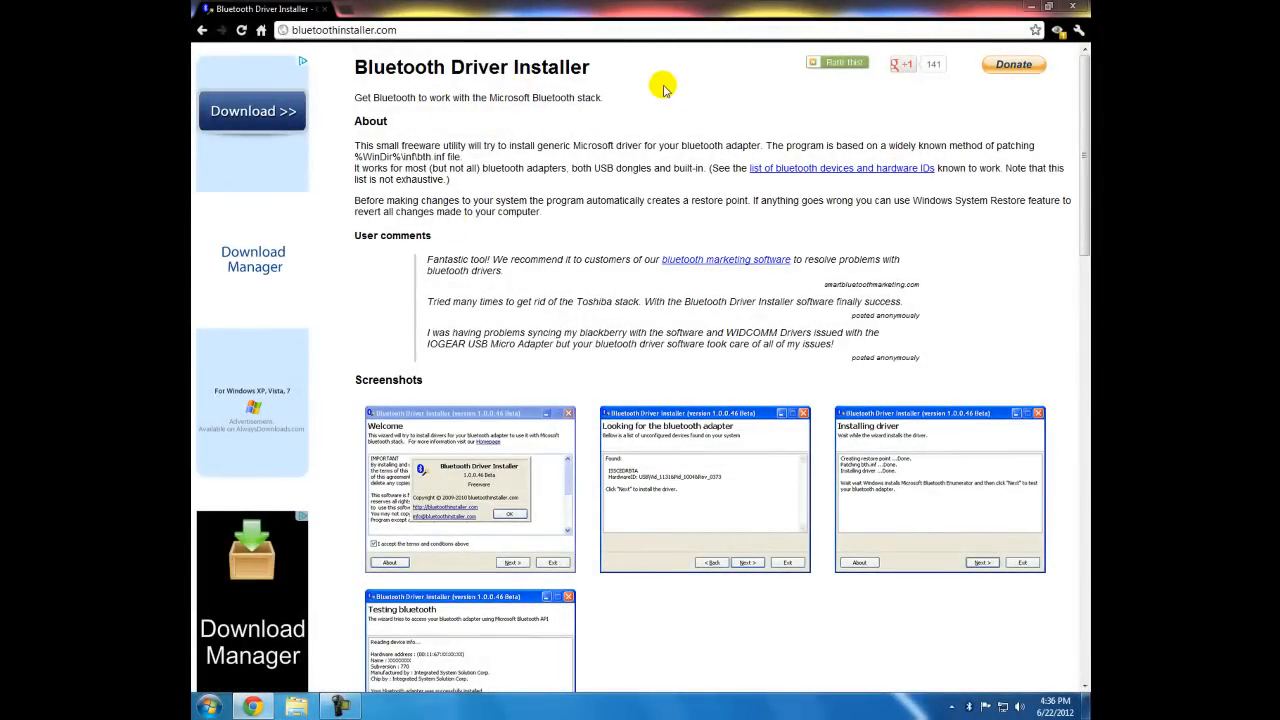
pyautogui.scroll(-3)
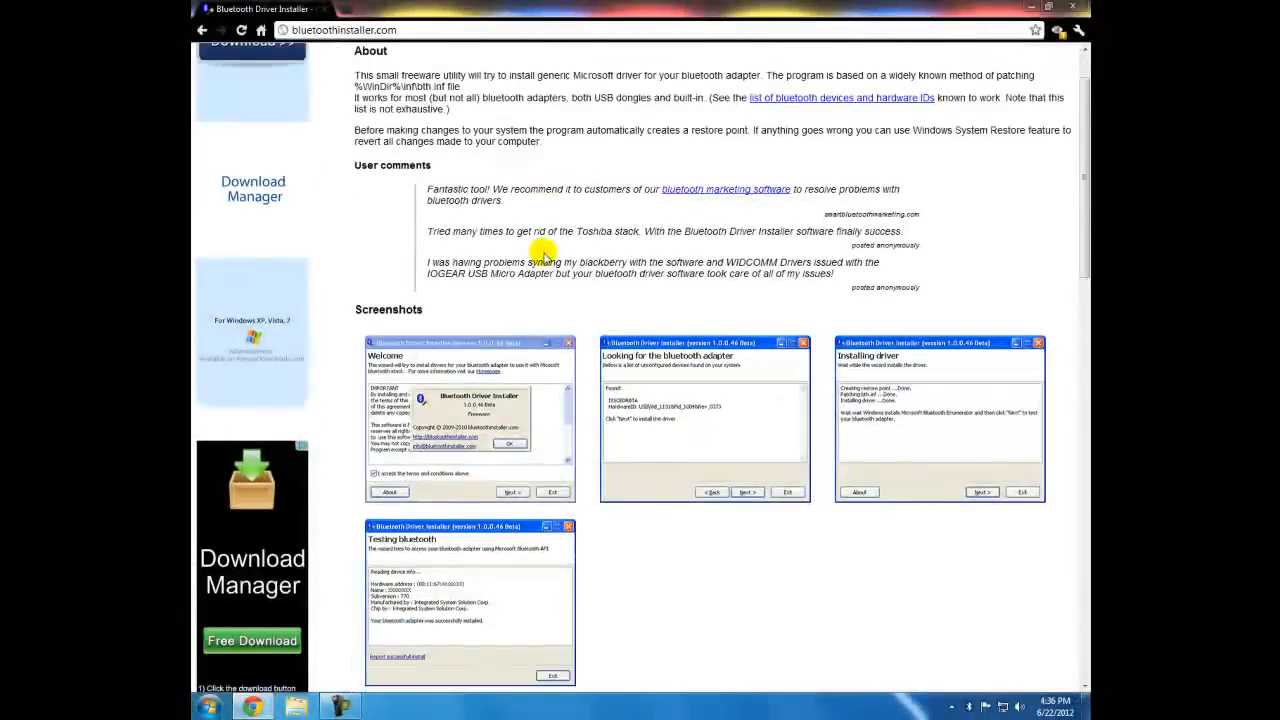
pyautogui.scroll(-3)
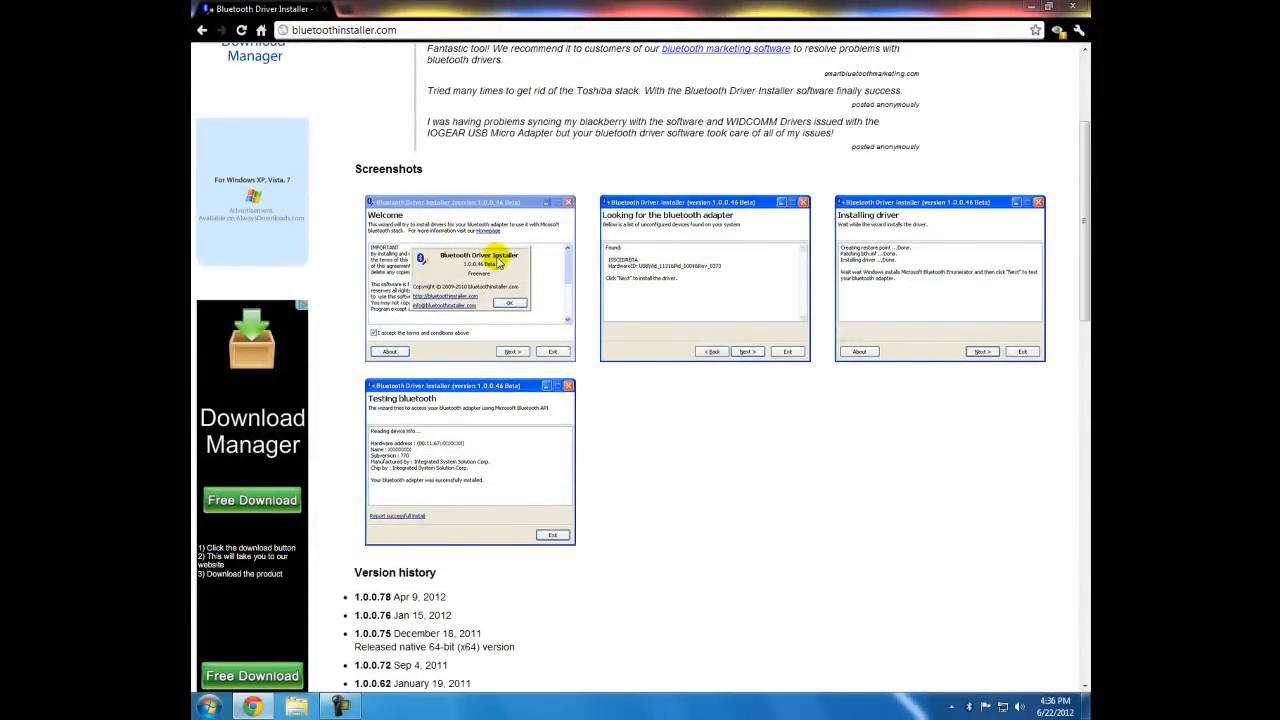
pyautogui.moveTo(512, 448)
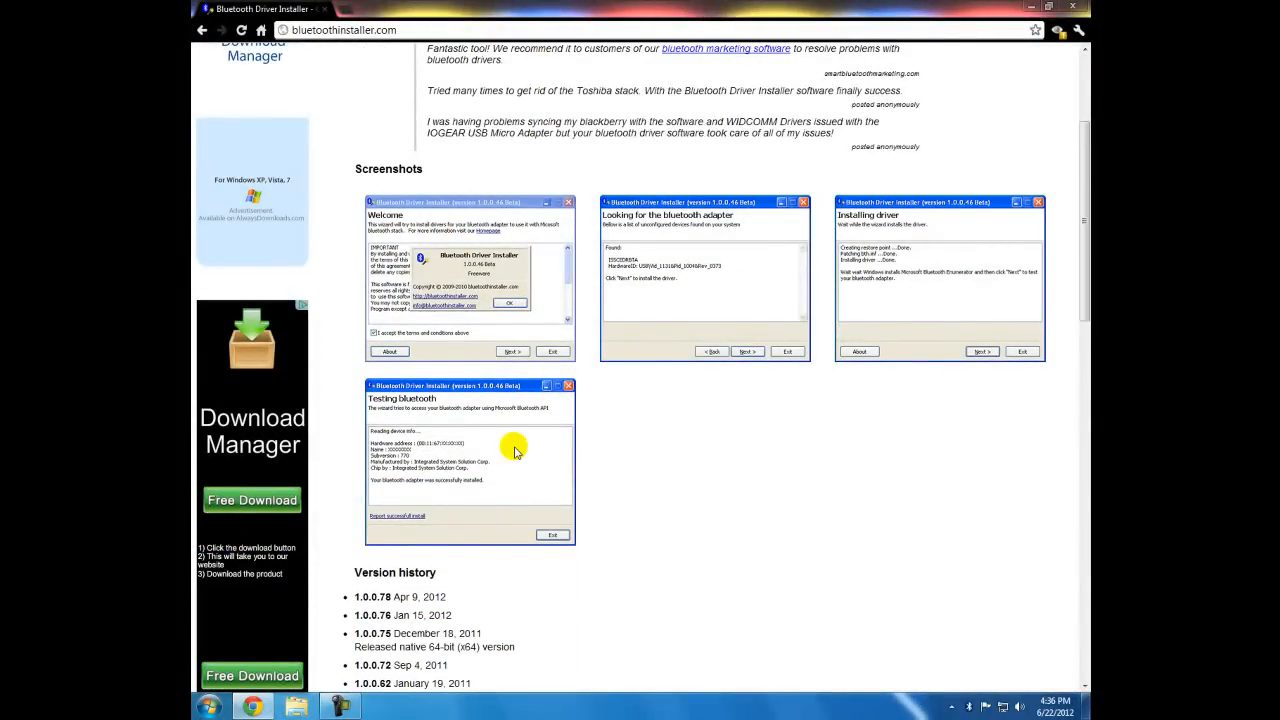
pyautogui.scroll(-3)
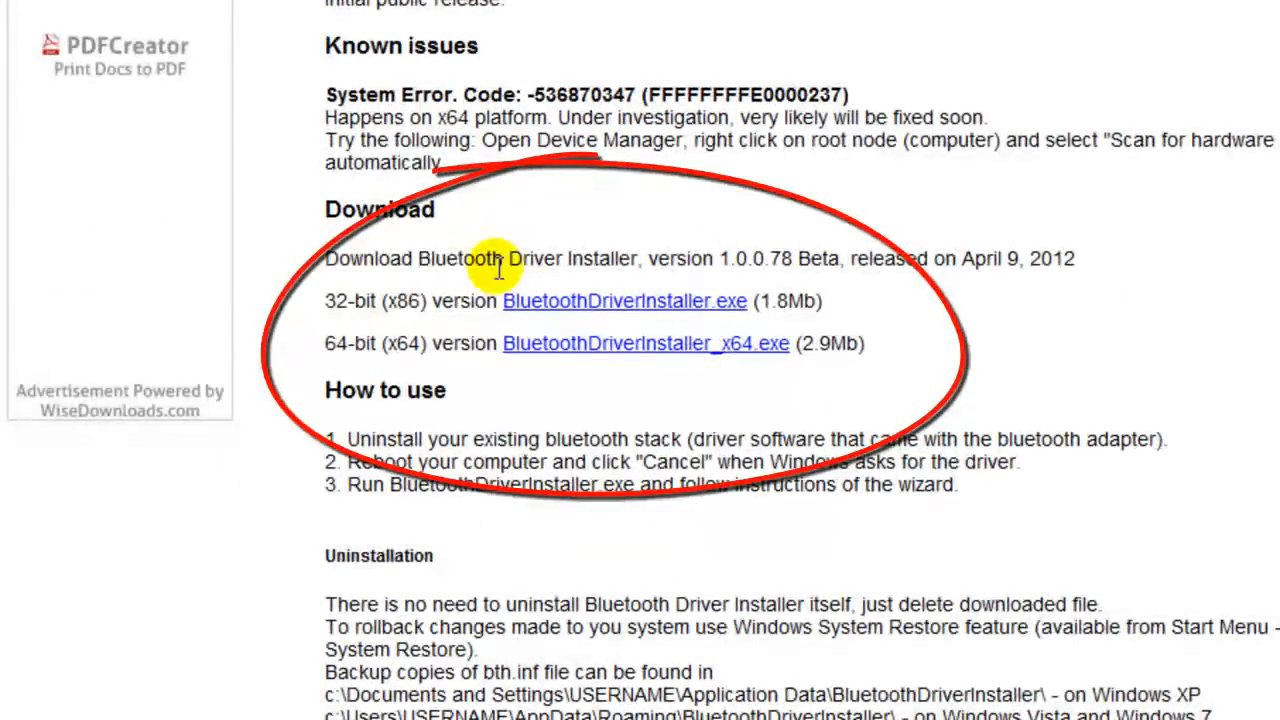
pyautogui.moveTo(324, 330)
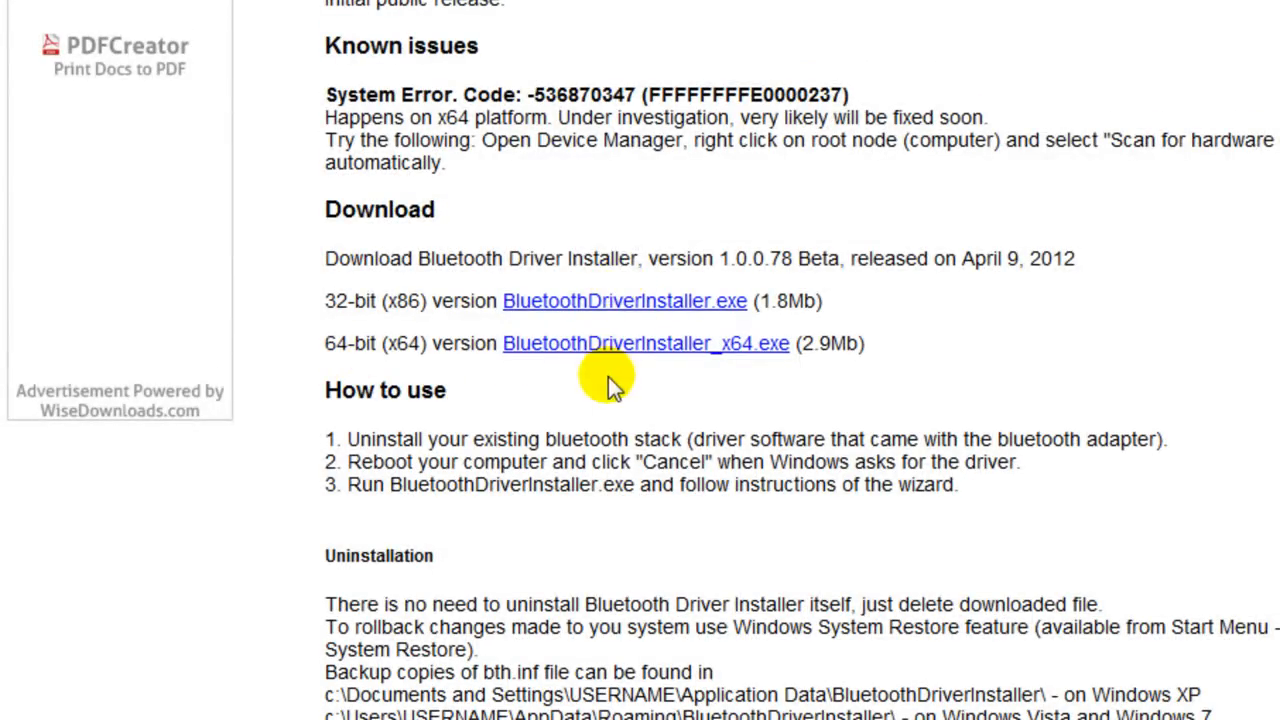
pyautogui.moveTo(630, 260)
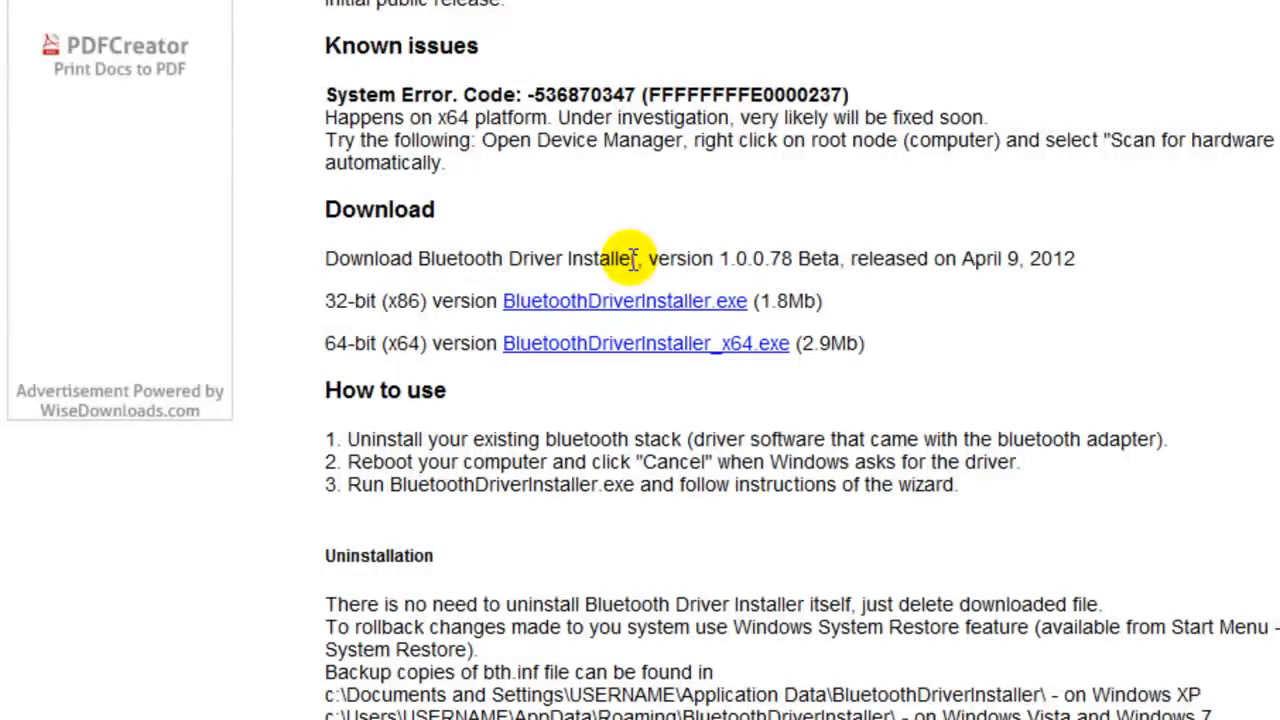
pyautogui.moveTo(604, 380)
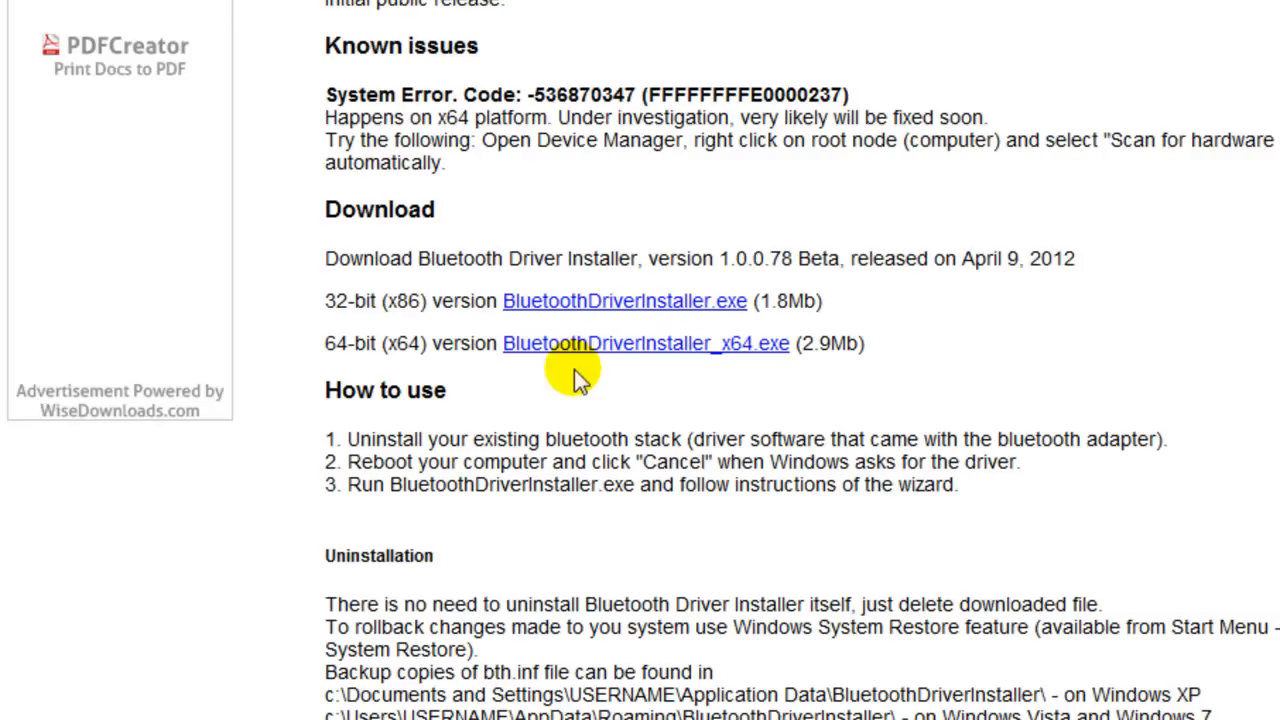
pyautogui.moveTo(578, 316)
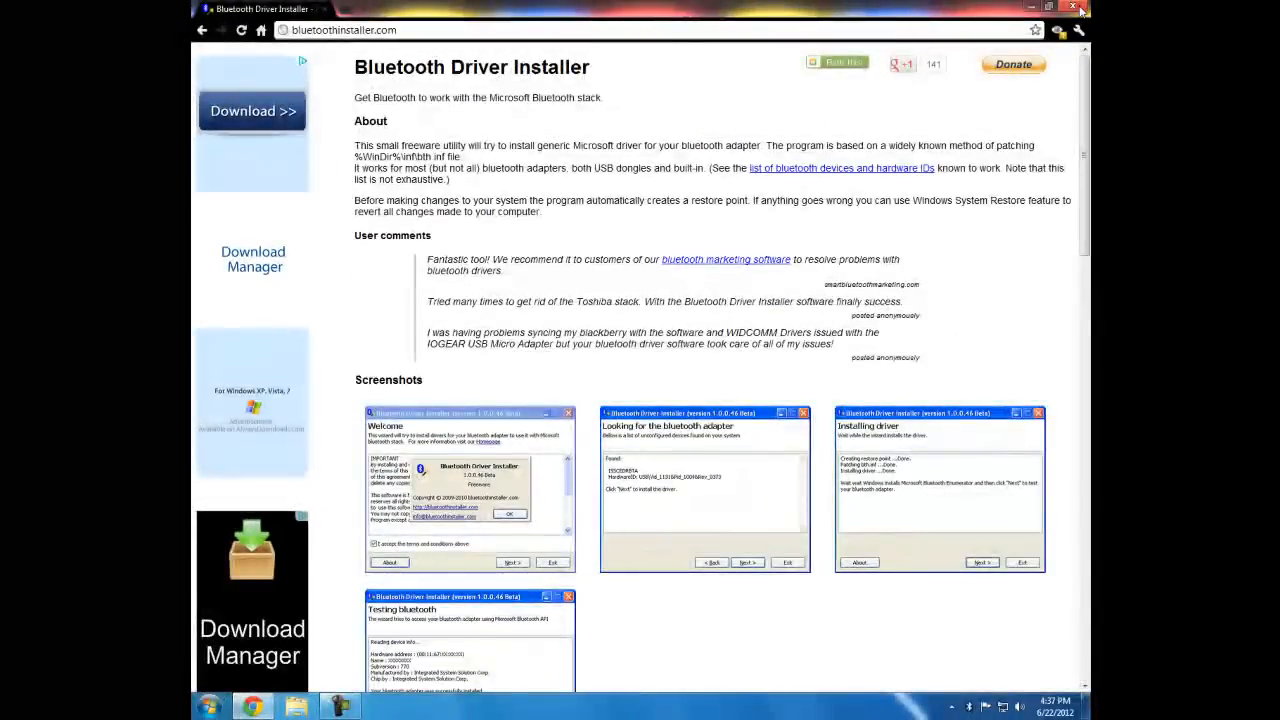
# Step: Close Chrome and choose Show Bluetooth Devices from the tray icon menu
pyautogui.click(1052, 8)
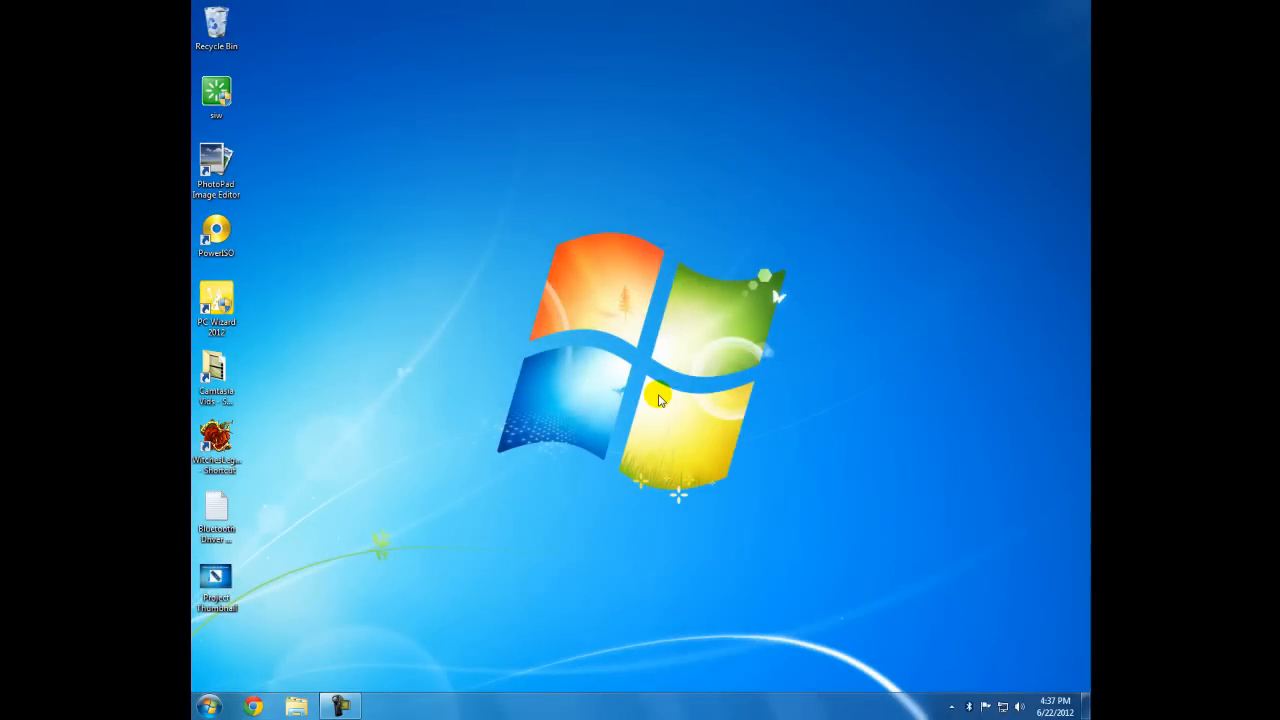
pyautogui.moveTo(780, 420)
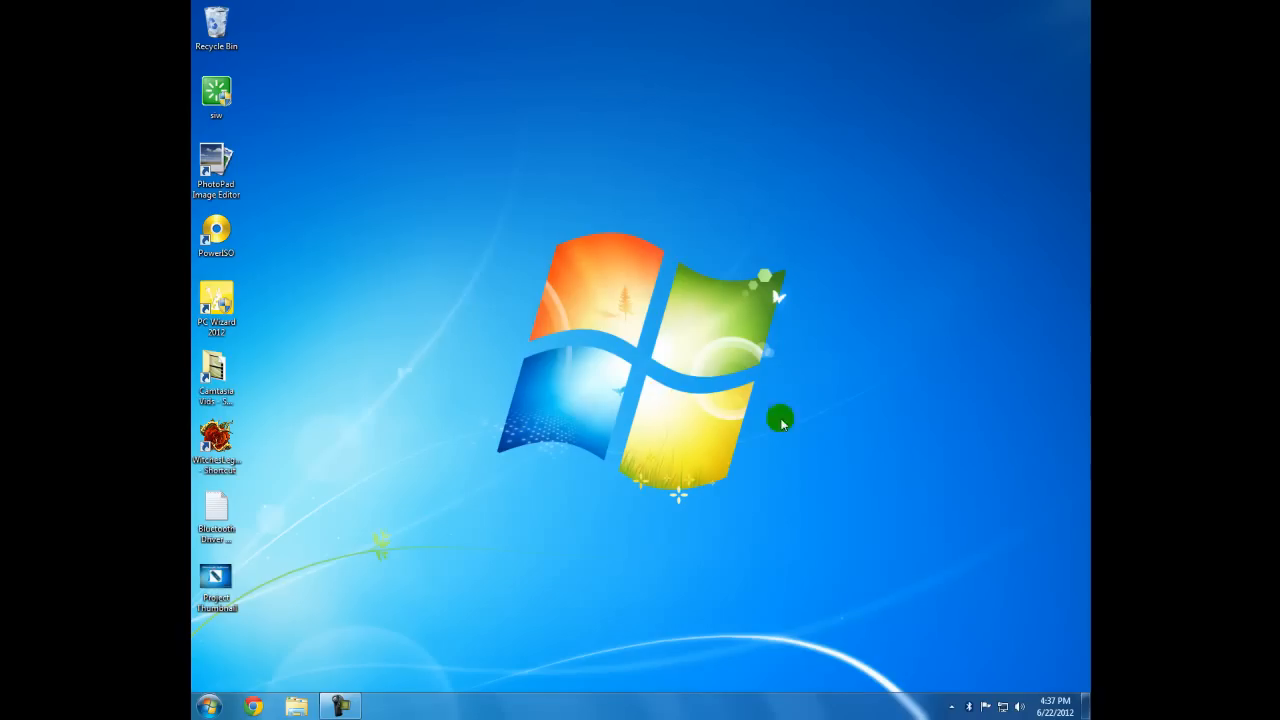
pyautogui.moveTo(968, 708)
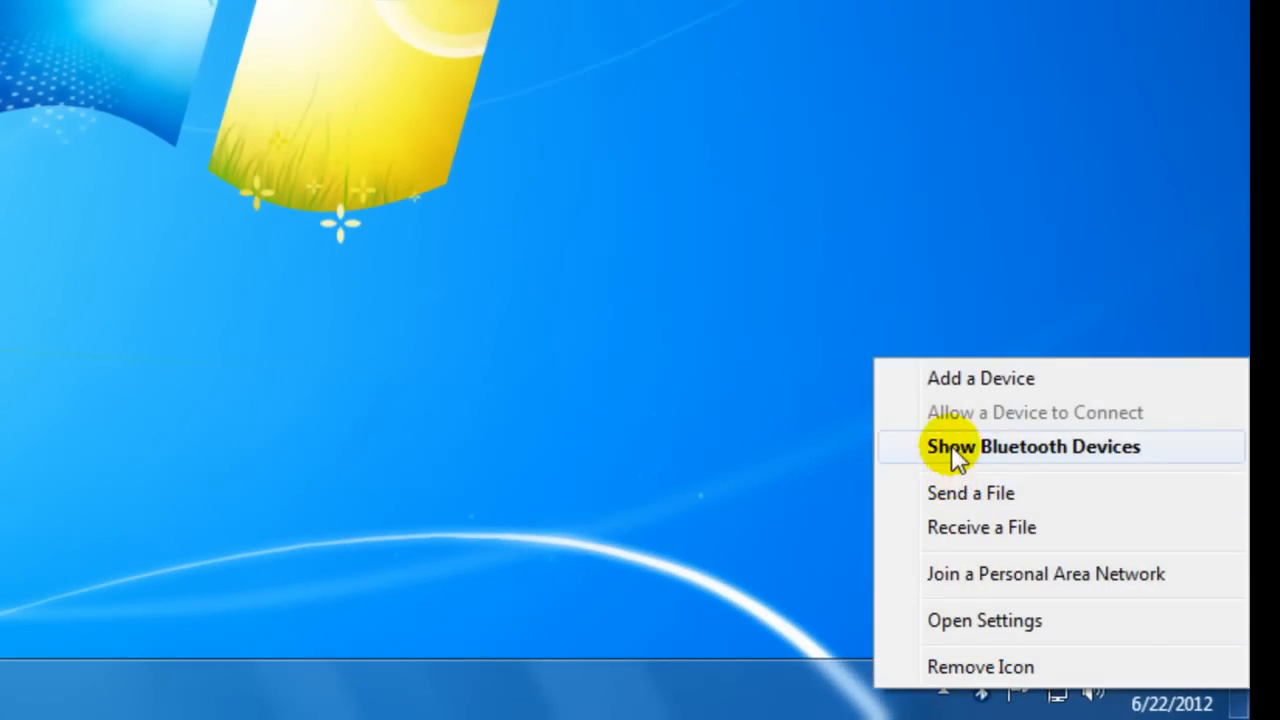
pyautogui.click(1032, 446)
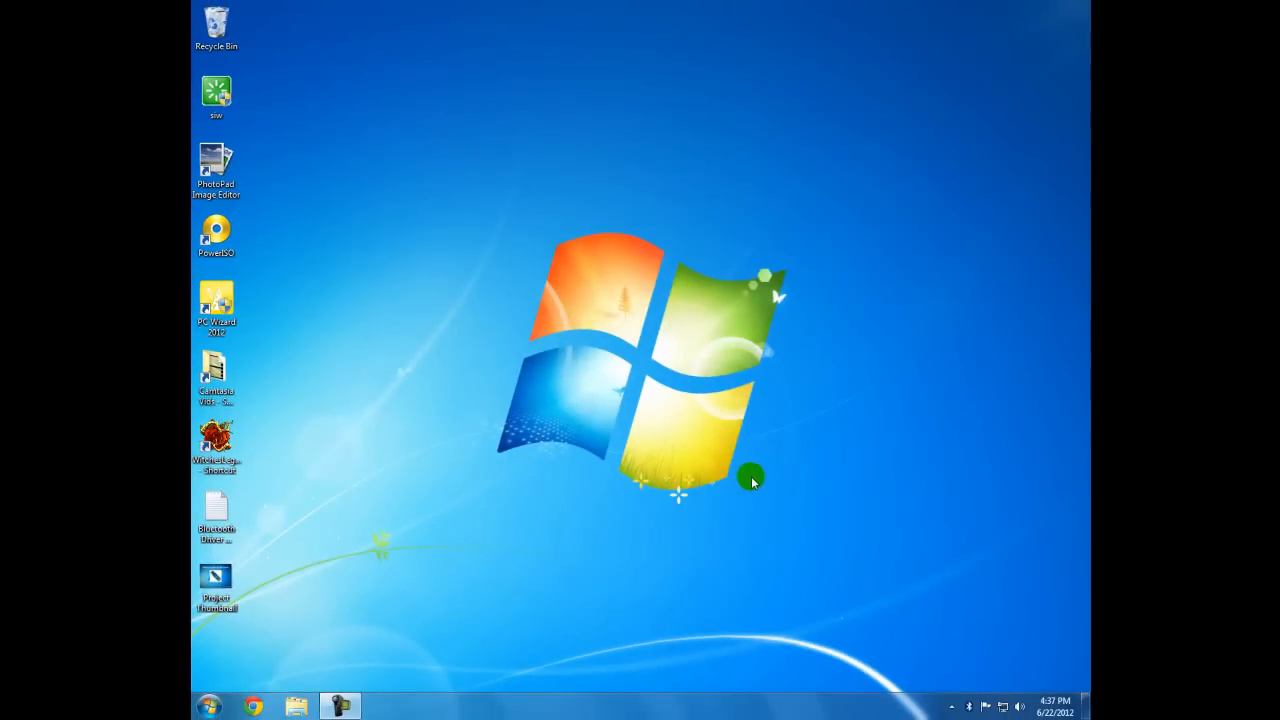
pyautogui.moveTo(712, 468)
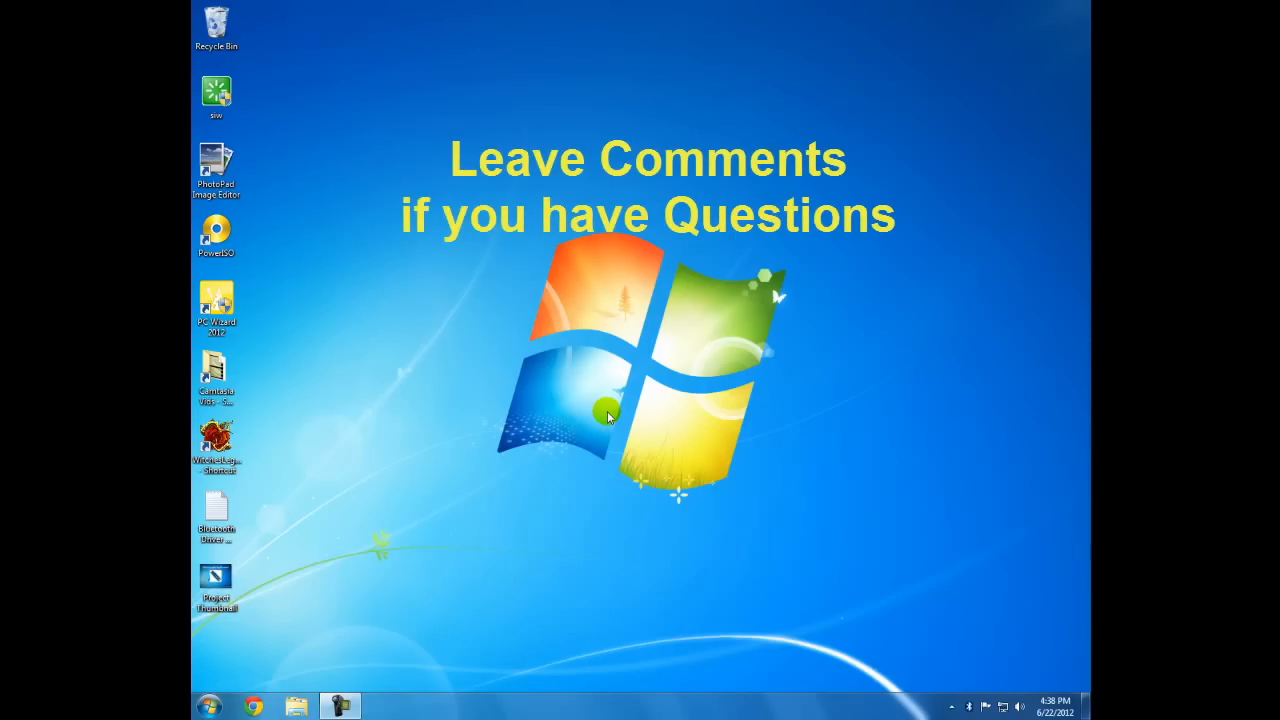
pyautogui.moveTo(564, 410)
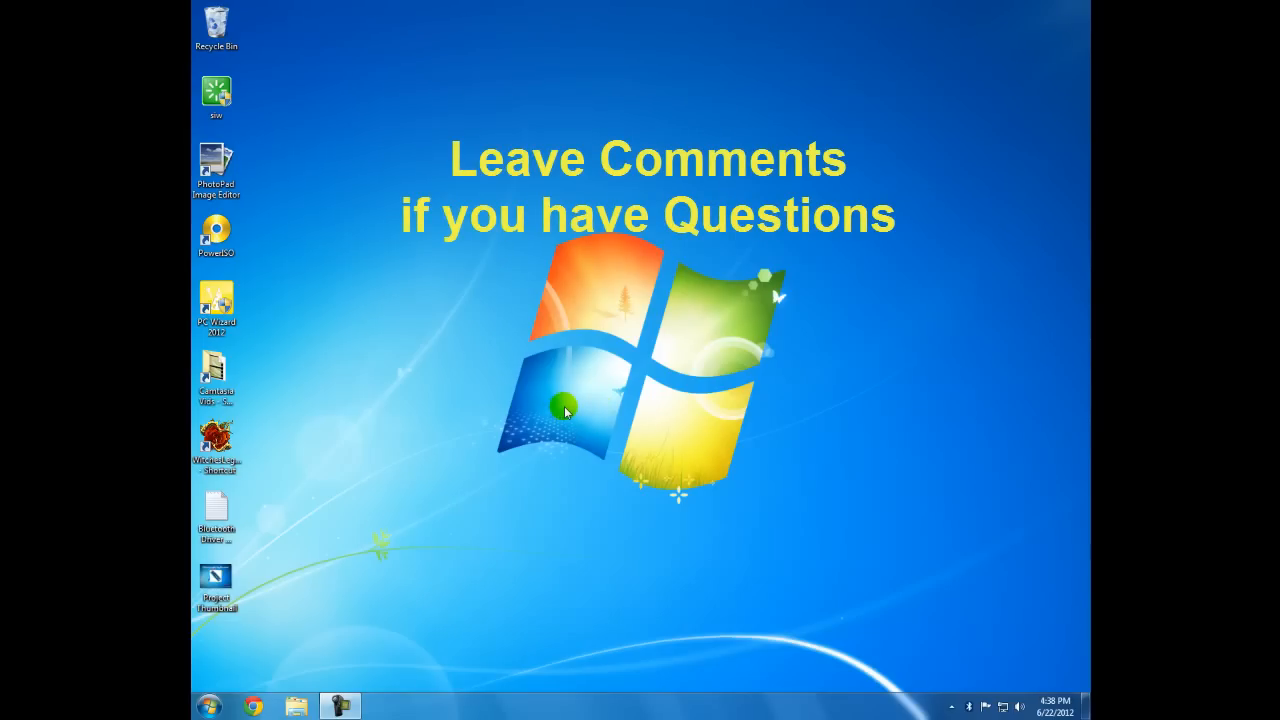